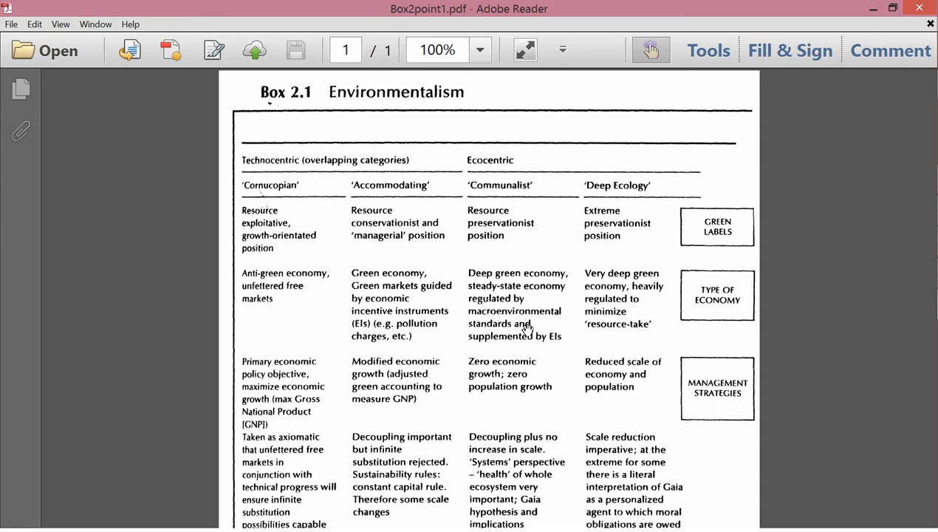
{"action": "mouse_move", "coordinate": [468, 274]}
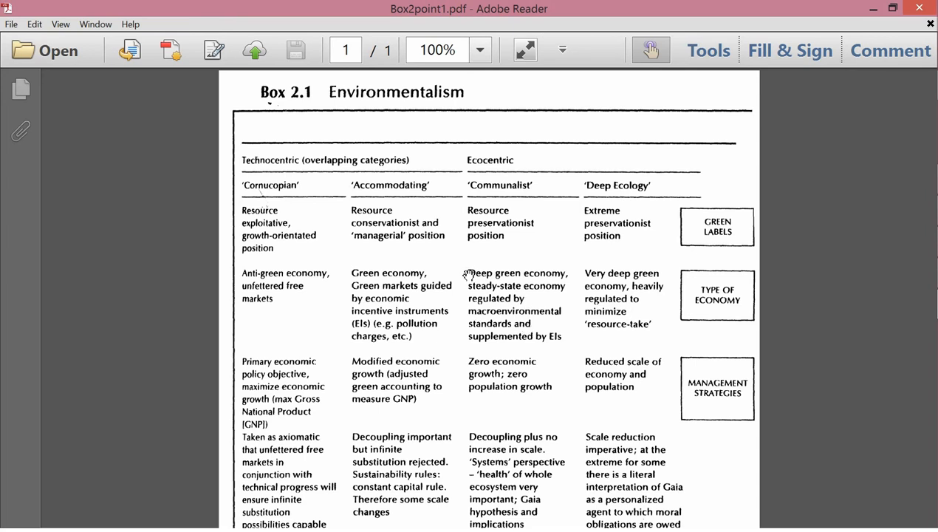
{"action": "mouse_move", "coordinate": [273, 169]}
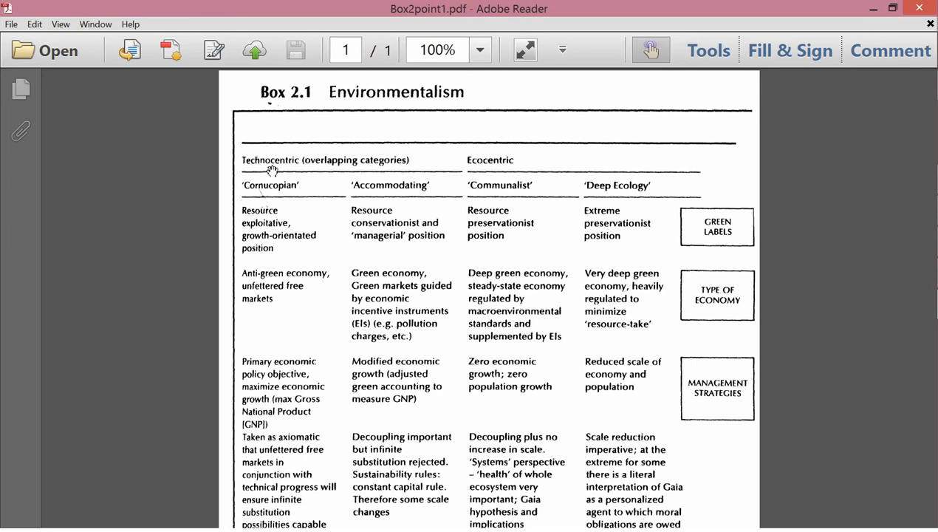
{"action": "mouse_move", "coordinate": [326, 159]}
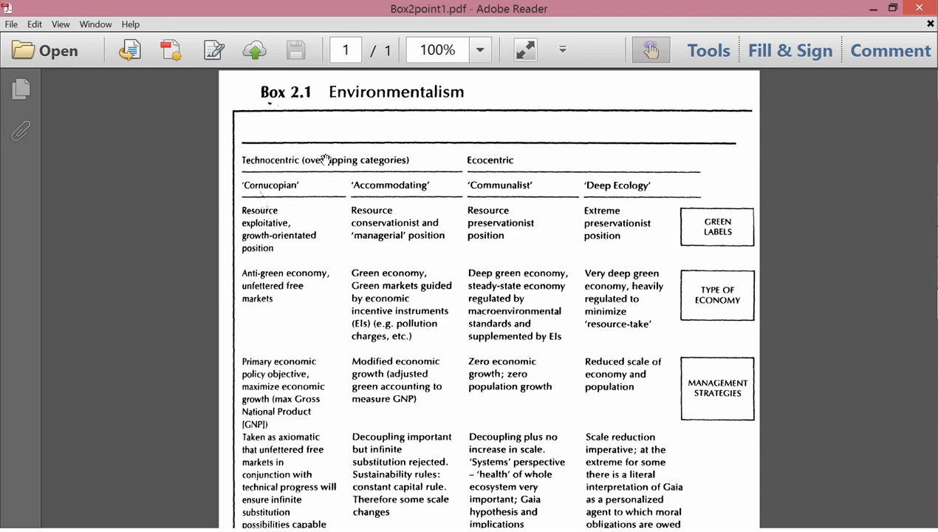
{"action": "mouse_move", "coordinate": [421, 174]}
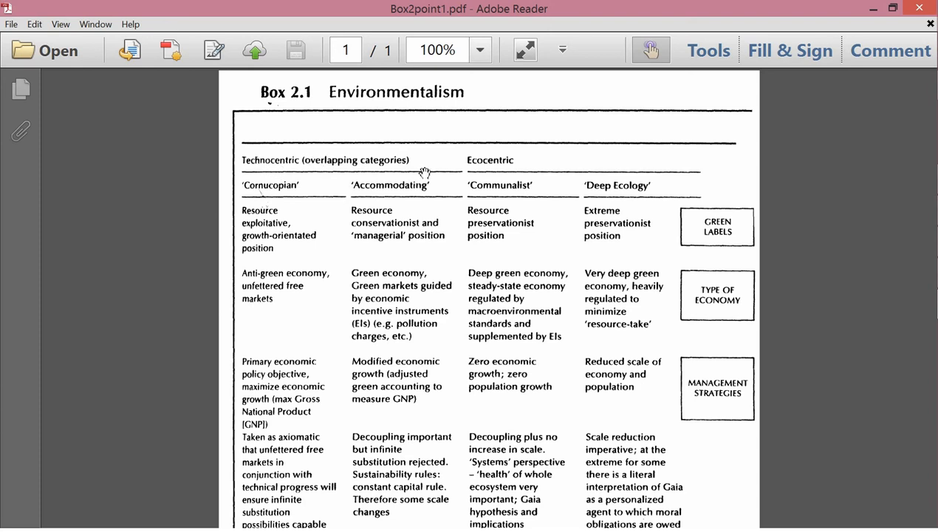
{"action": "mouse_move", "coordinate": [508, 157]}
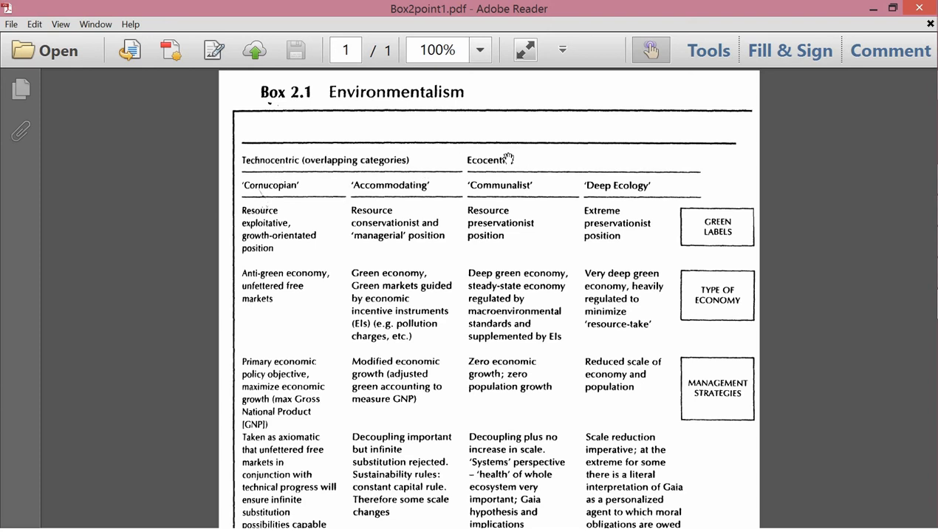
{"action": "mouse_move", "coordinate": [341, 166]}
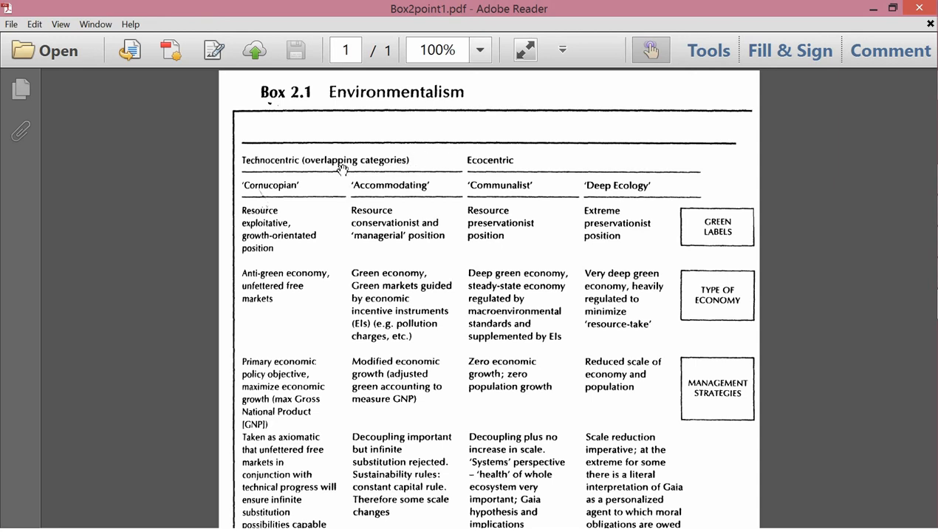
{"action": "mouse_move", "coordinate": [270, 185]}
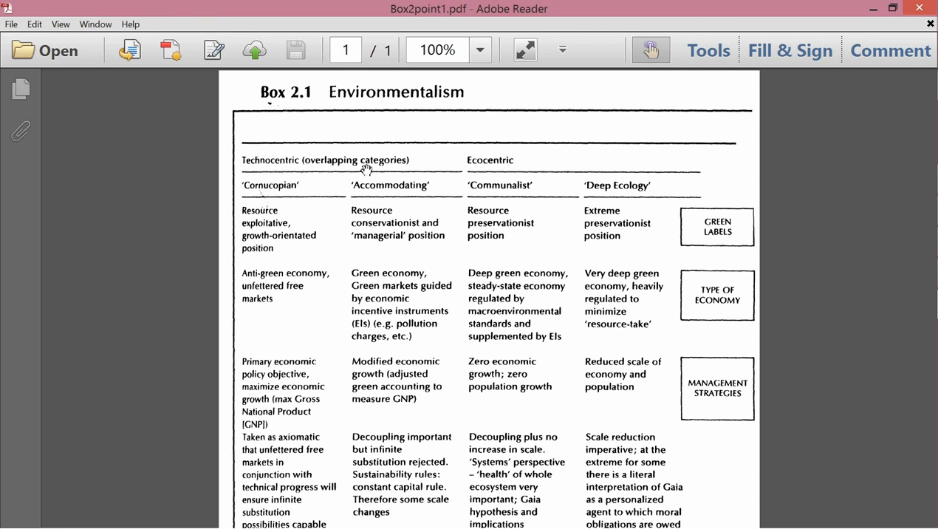
{"action": "mouse_move", "coordinate": [321, 177]}
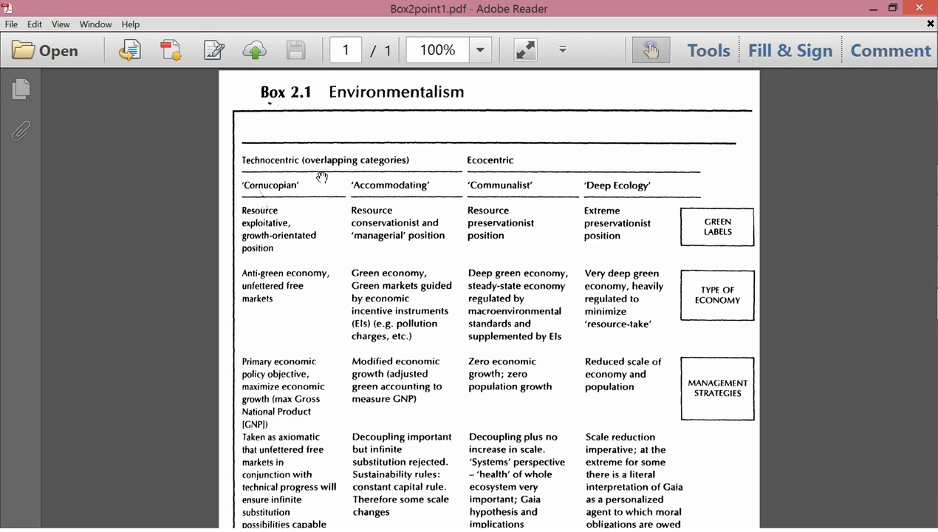
{"action": "mouse_move", "coordinate": [364, 192]}
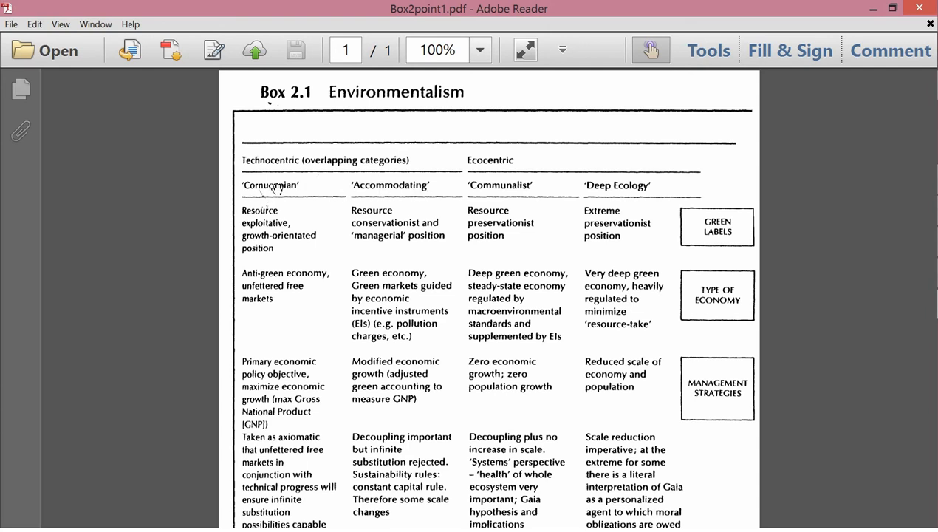
{"action": "mouse_move", "coordinate": [312, 186]}
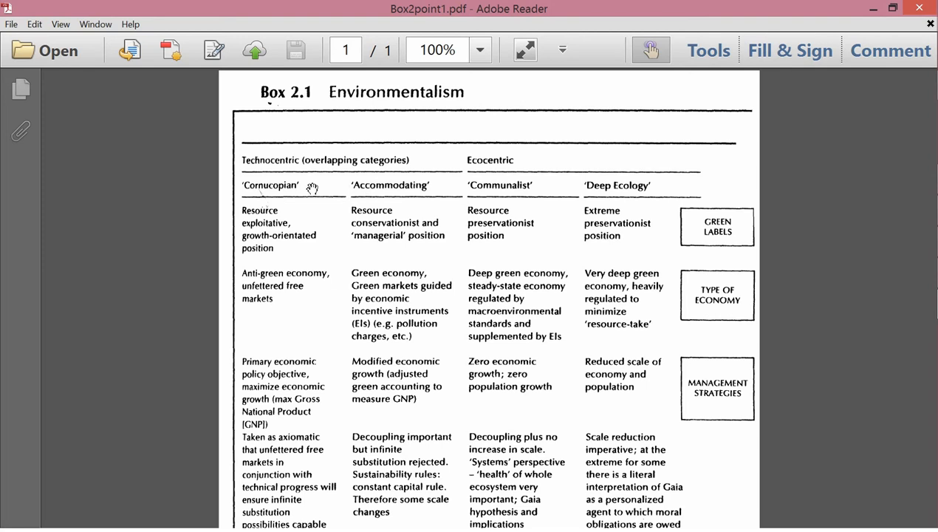
{"action": "mouse_move", "coordinate": [328, 189]}
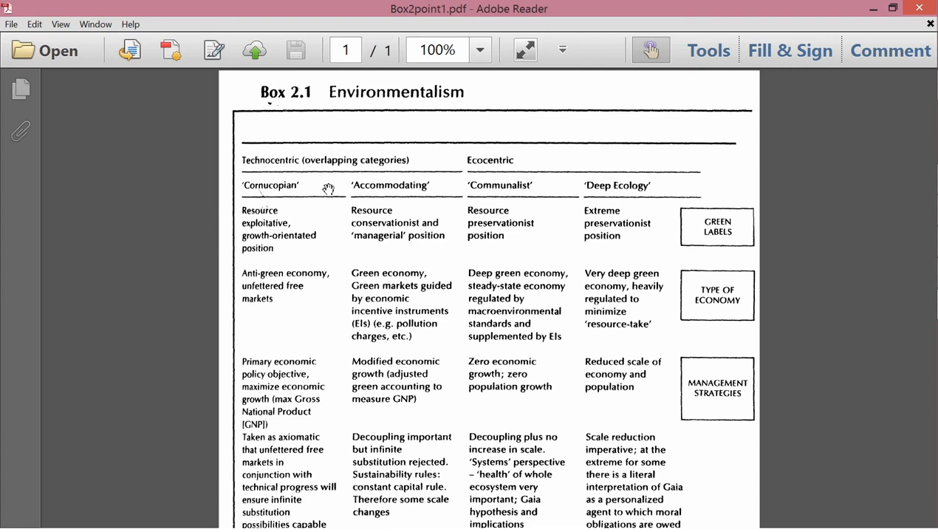
{"action": "mouse_move", "coordinate": [427, 184]}
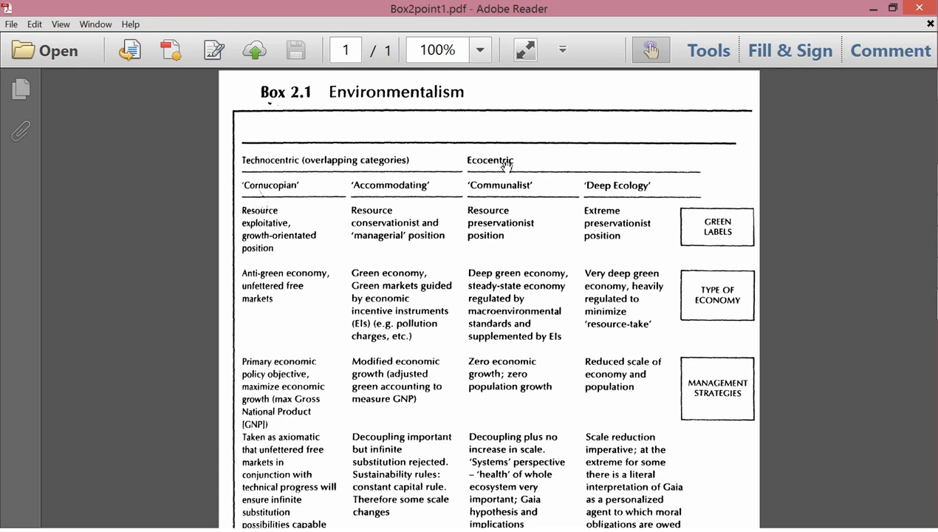
{"action": "mouse_move", "coordinate": [226, 155]}
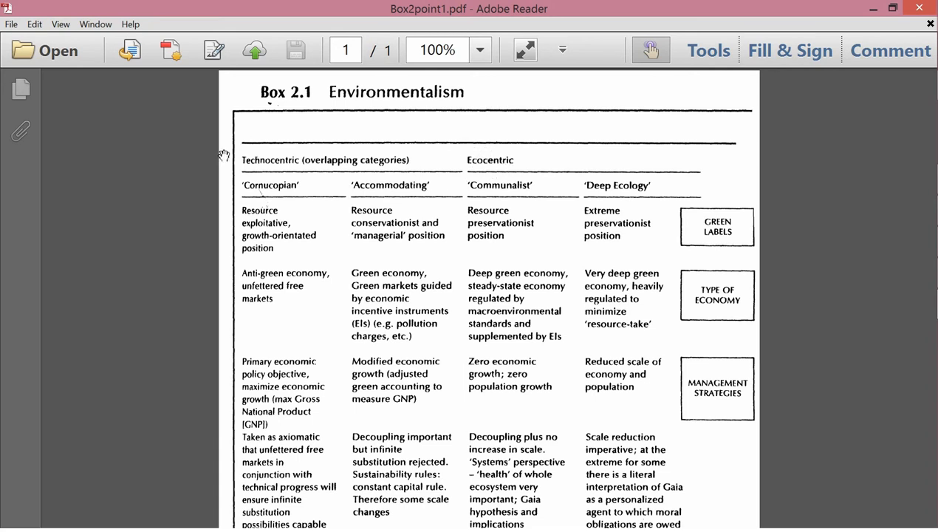
{"action": "mouse_move", "coordinate": [509, 199]}
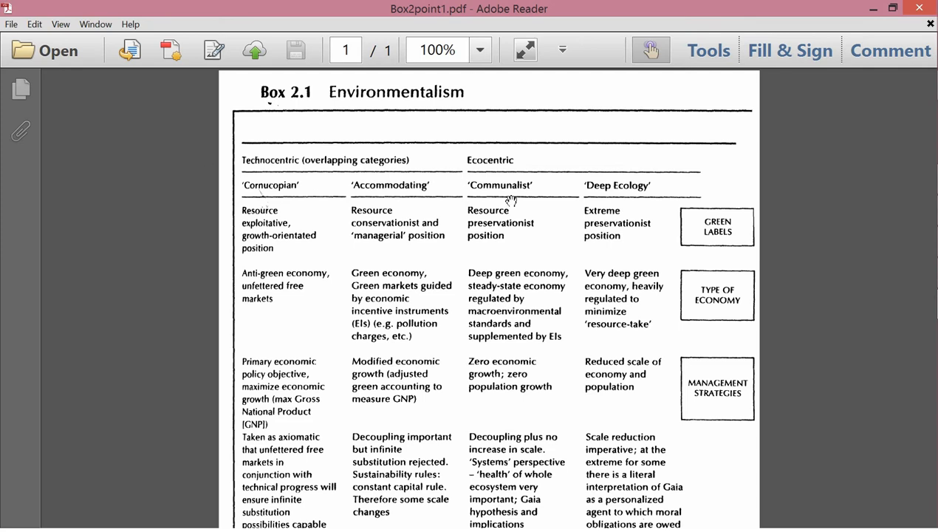
{"action": "mouse_move", "coordinate": [645, 187]}
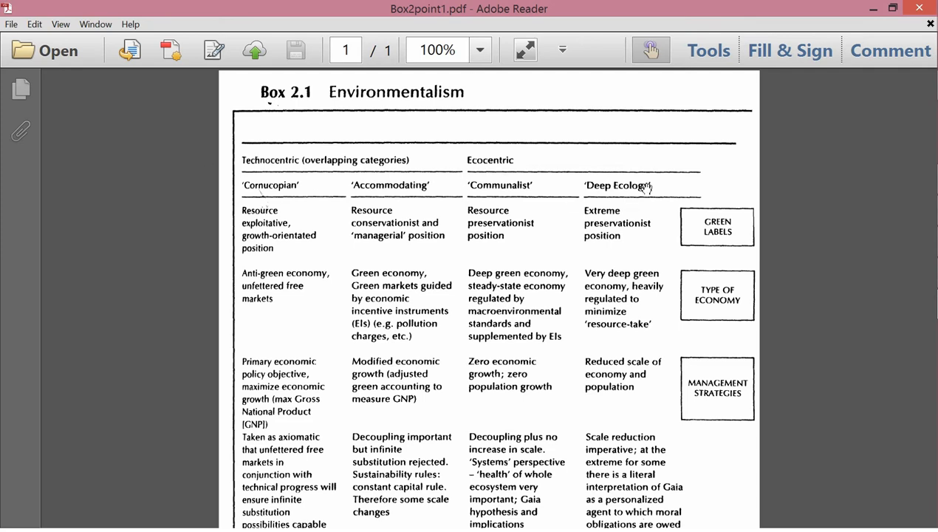
{"action": "mouse_move", "coordinate": [669, 204]}
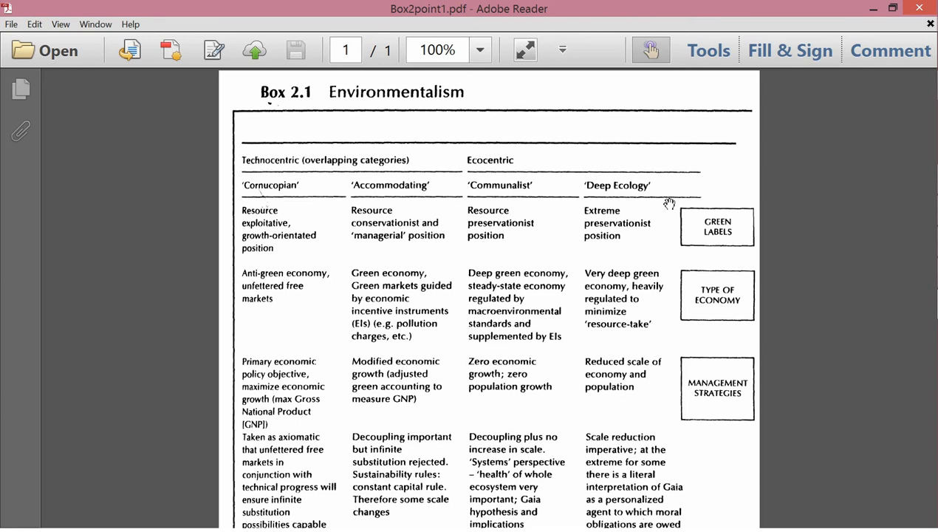
{"action": "scroll", "scroll_direction": "down", "scroll_amount": 3}
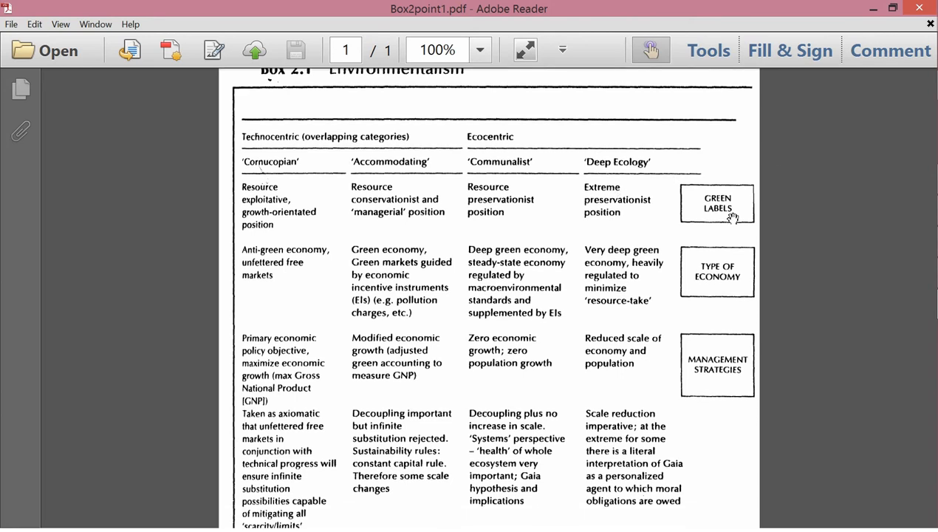
{"action": "scroll", "scroll_direction": "down", "scroll_amount": 3}
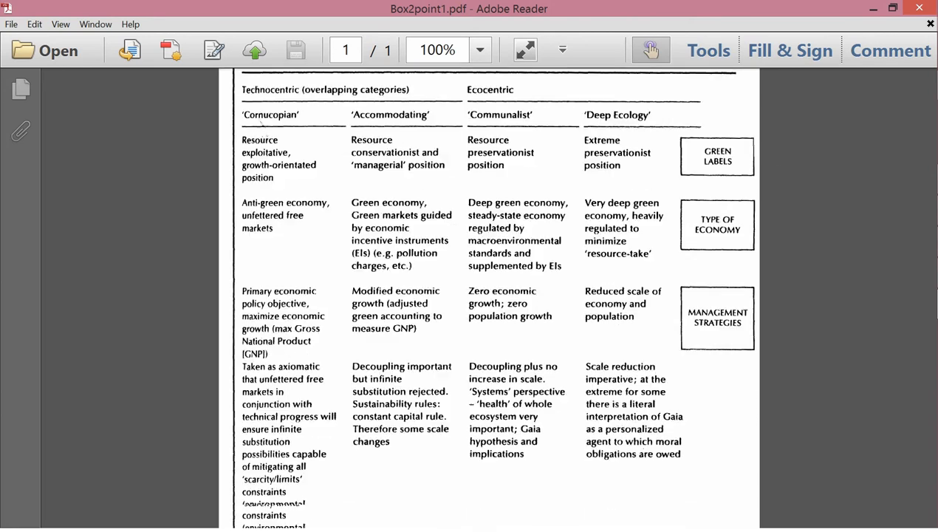
{"action": "scroll", "scroll_direction": "down", "scroll_amount": 3}
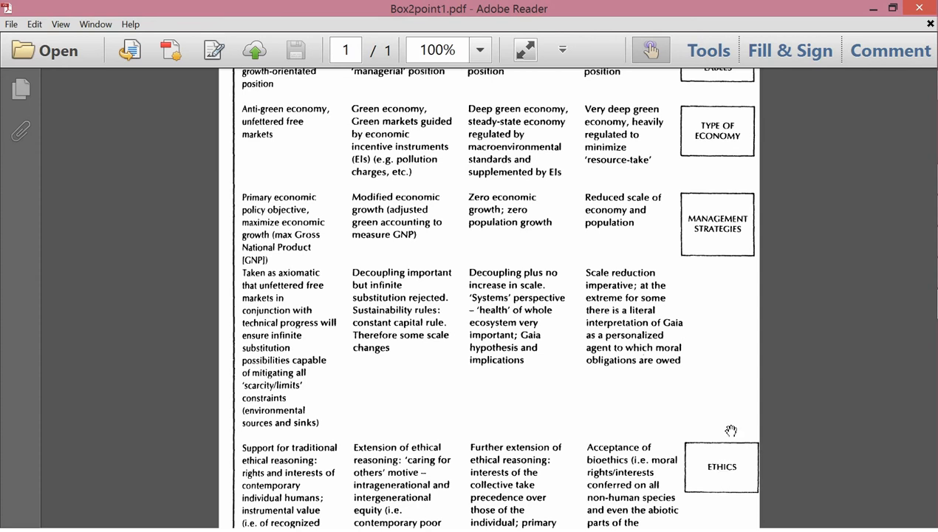
{"action": "scroll", "scroll_direction": "up", "scroll_amount": 3}
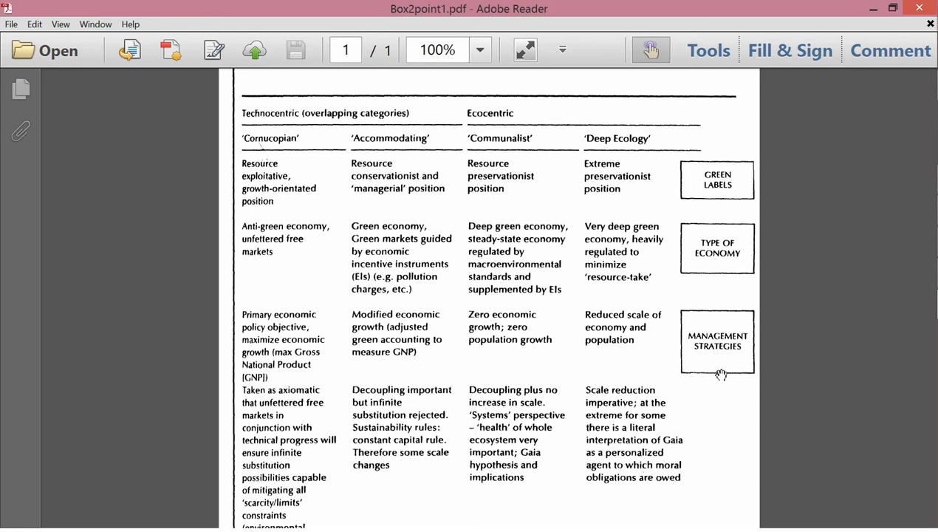
{"action": "mouse_move", "coordinate": [292, 140]}
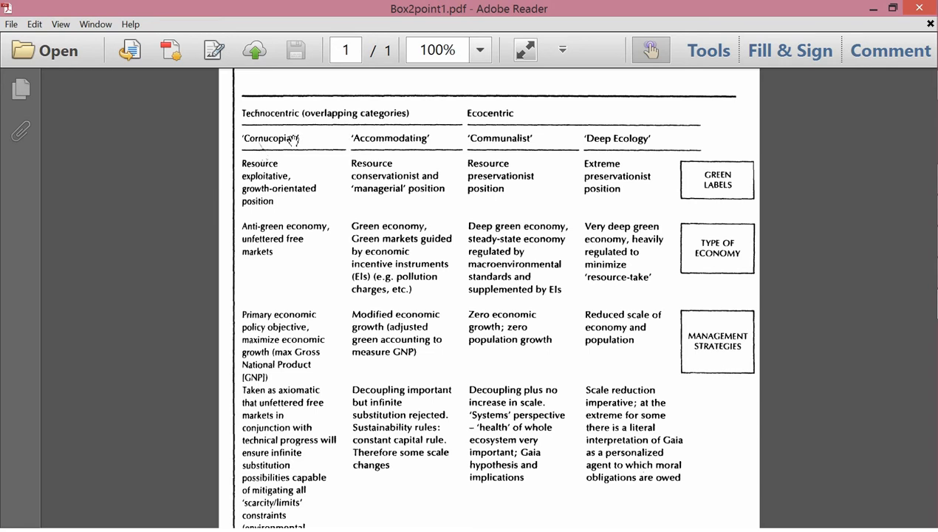
{"action": "mouse_move", "coordinate": [280, 161]}
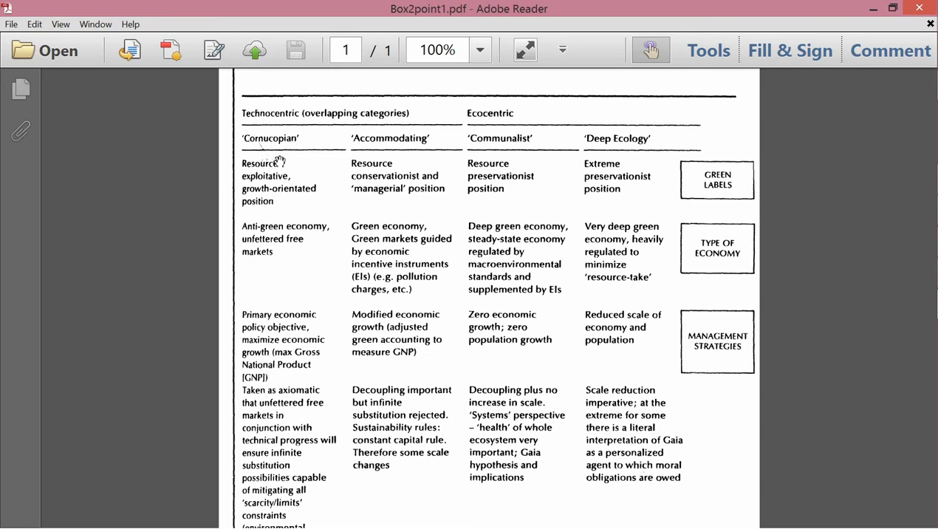
{"action": "mouse_move", "coordinate": [291, 199]}
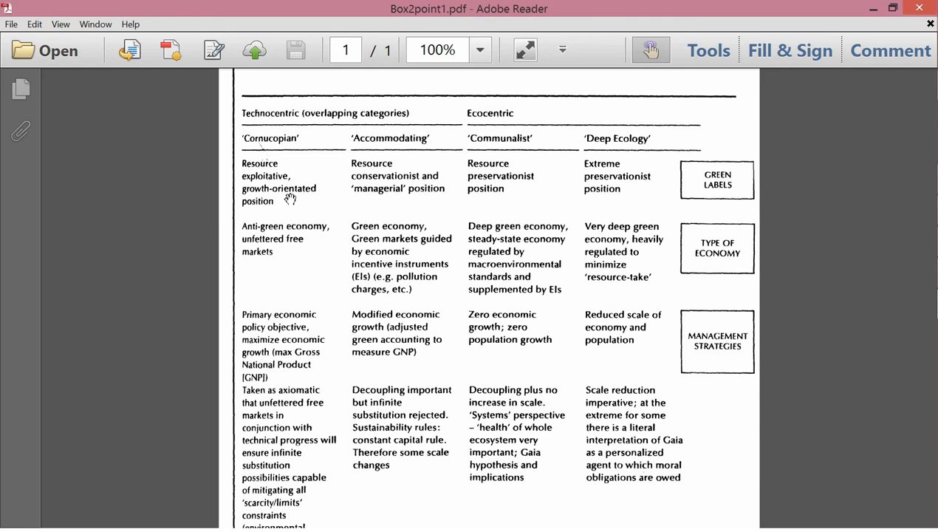
{"action": "mouse_move", "coordinate": [302, 239]}
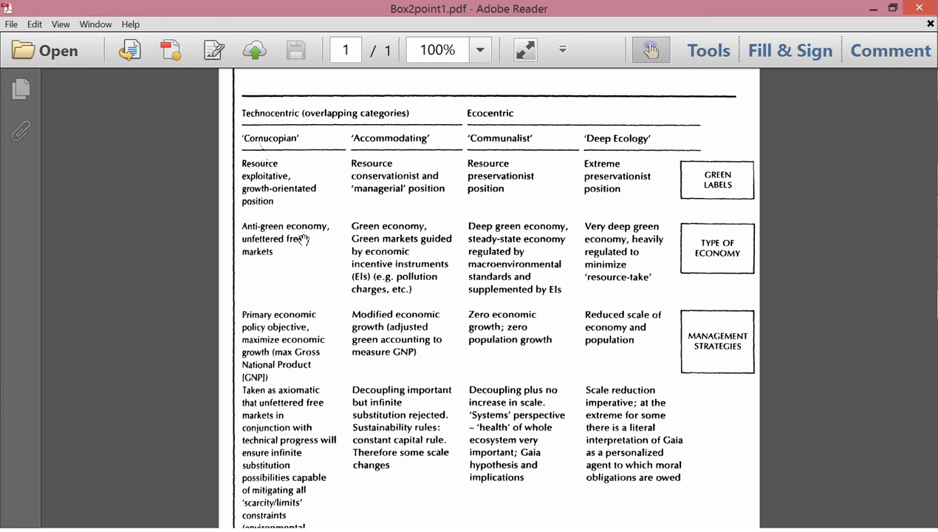
{"action": "mouse_move", "coordinate": [309, 255]}
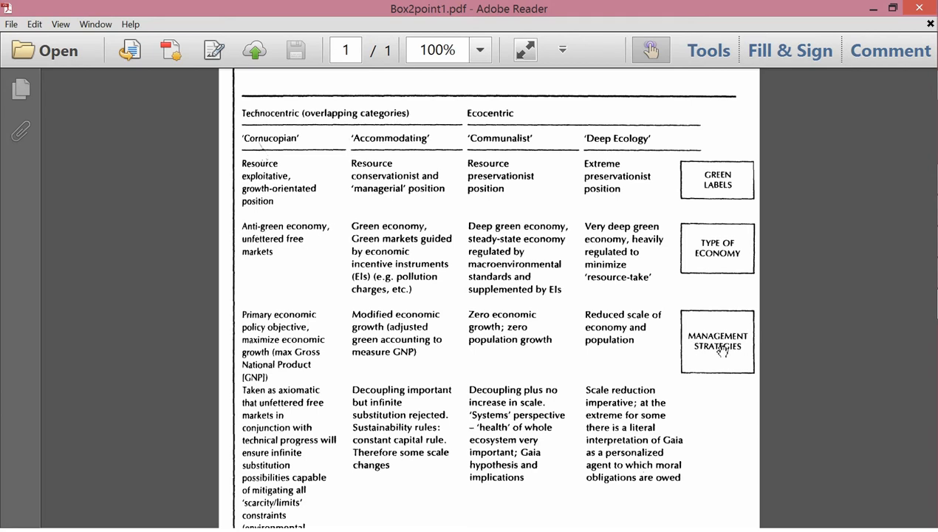
{"action": "scroll", "scroll_direction": "down", "scroll_amount": 3}
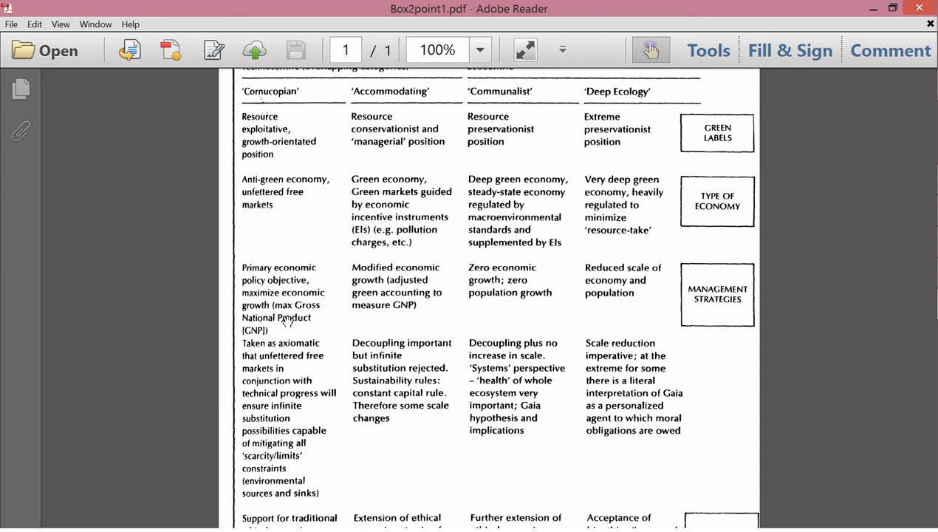
{"action": "mouse_move", "coordinate": [275, 334]}
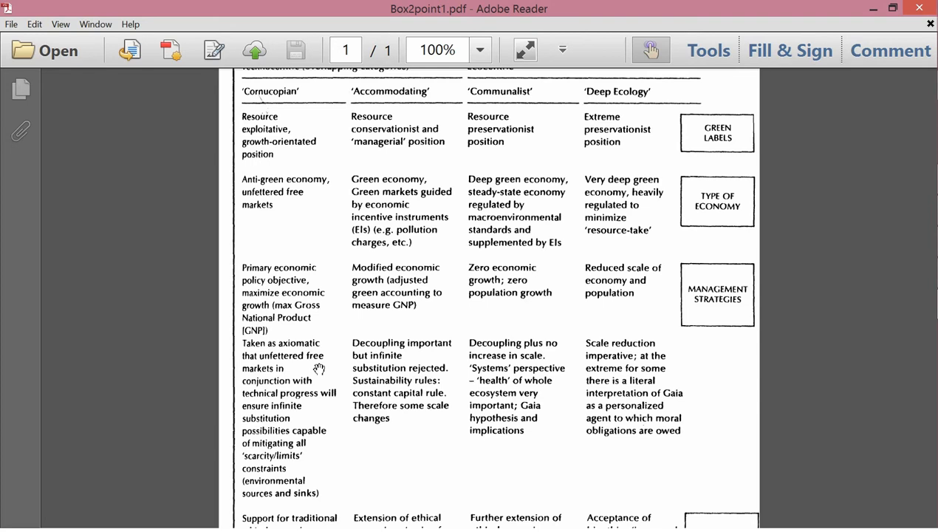
{"action": "mouse_move", "coordinate": [336, 427]}
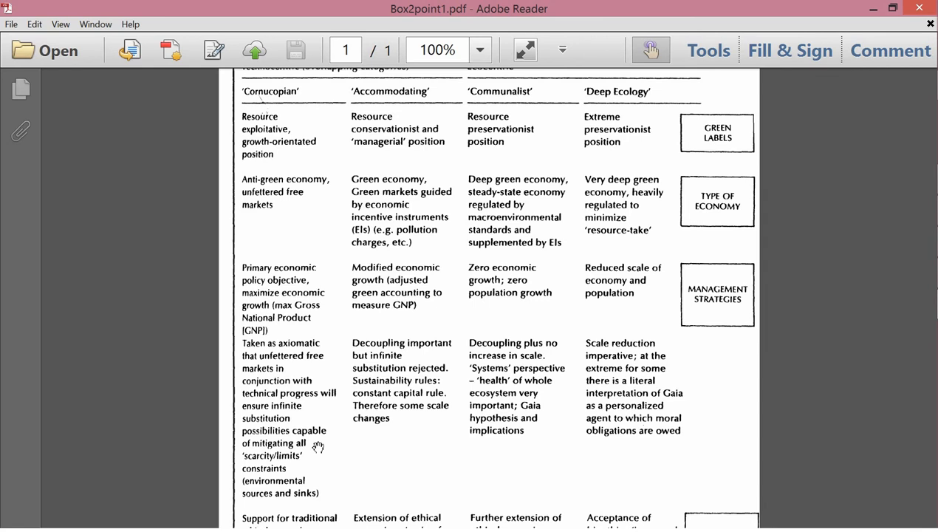
{"action": "scroll", "scroll_direction": "down", "scroll_amount": 3}
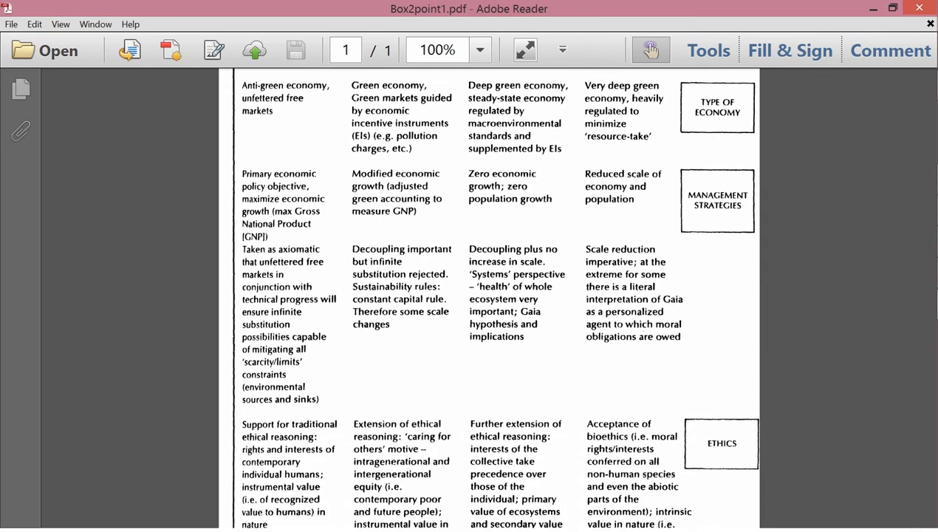
{"action": "scroll", "scroll_direction": "down", "scroll_amount": 3}
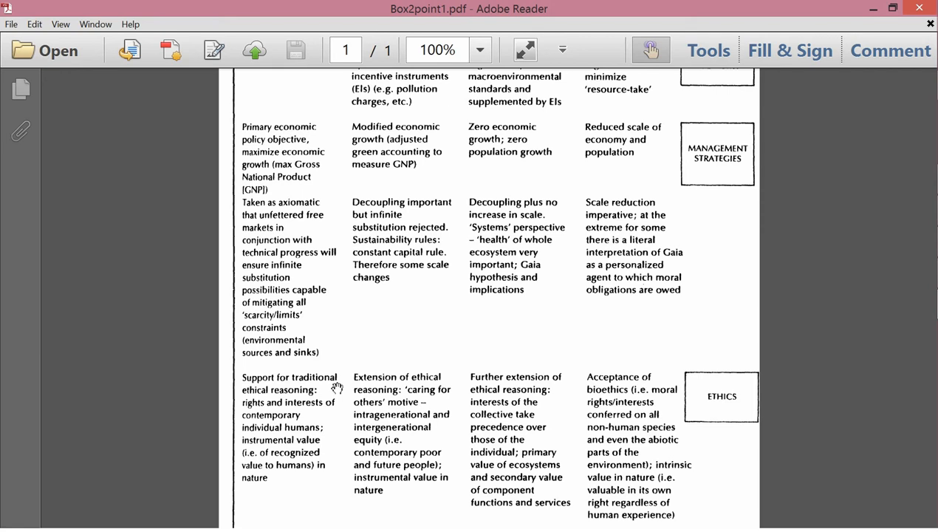
{"action": "scroll", "scroll_direction": "up", "scroll_amount": 3}
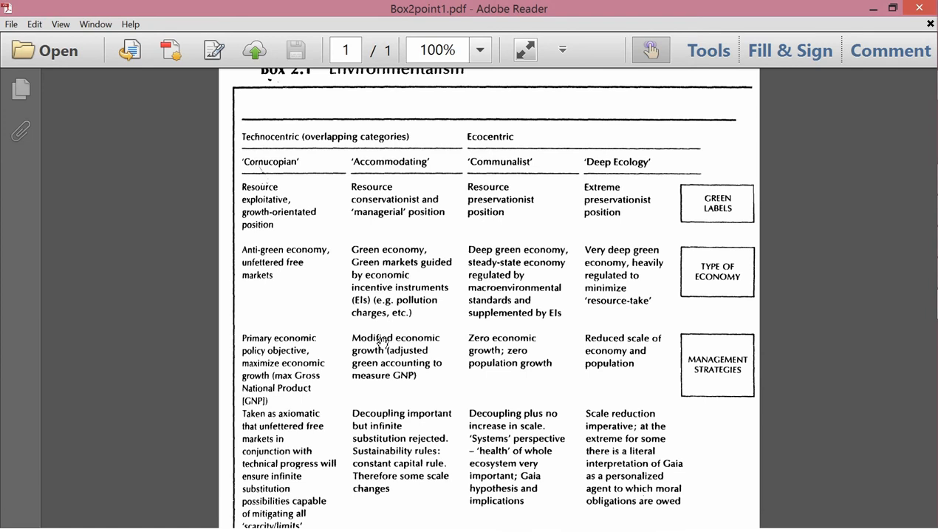
{"action": "mouse_move", "coordinate": [338, 171]}
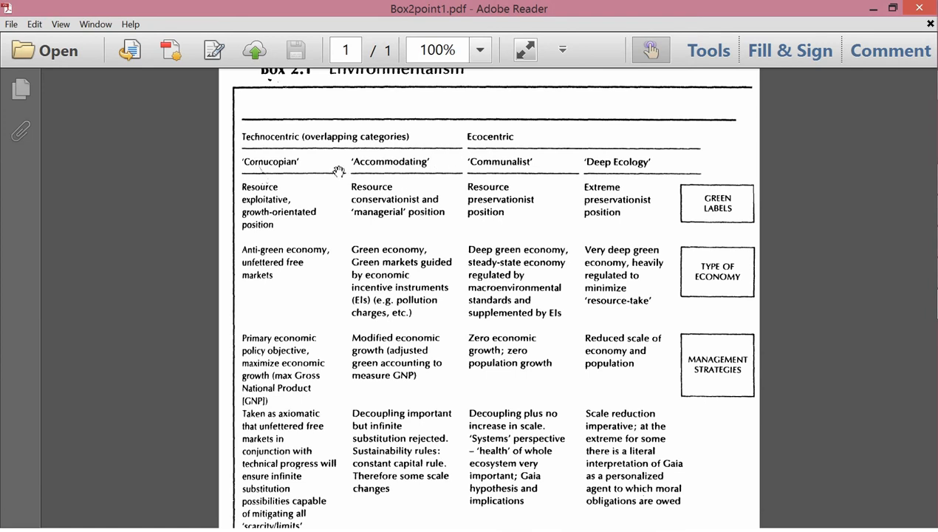
{"action": "mouse_move", "coordinate": [424, 182]}
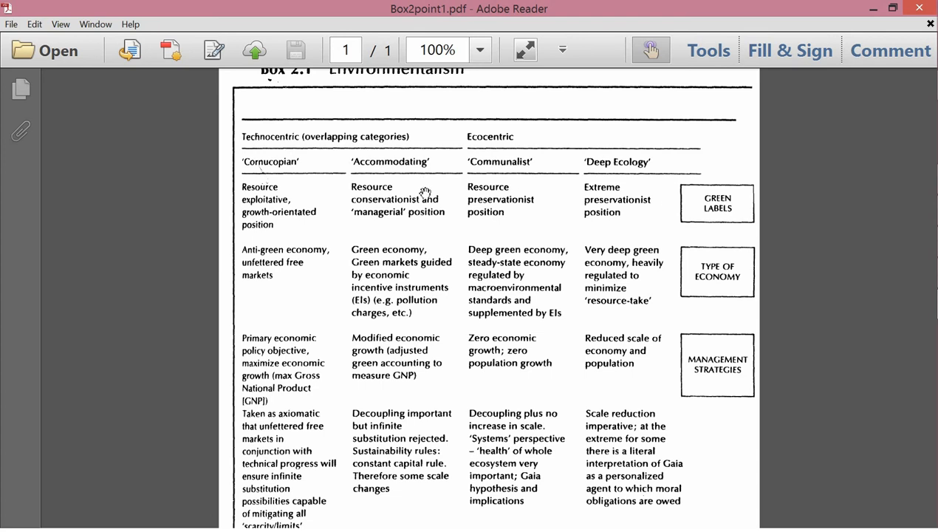
{"action": "mouse_move", "coordinate": [424, 224]}
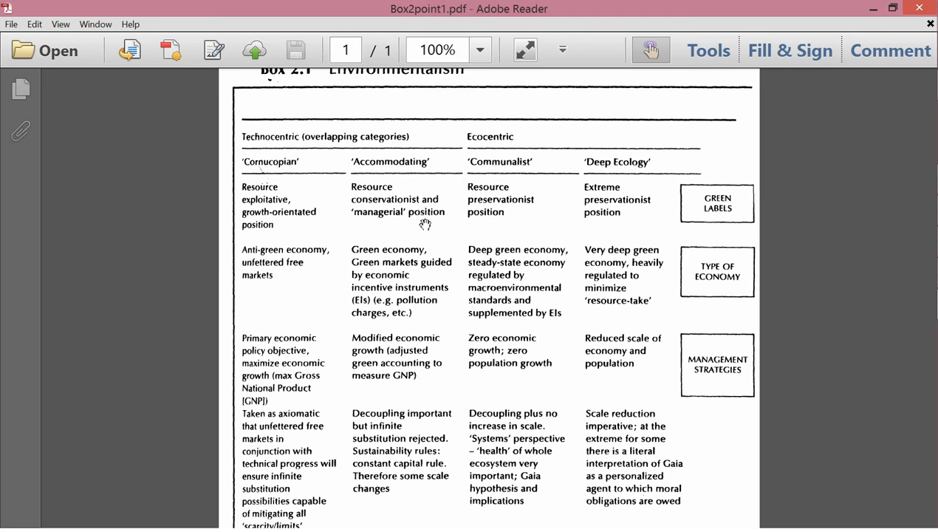
{"action": "scroll", "scroll_direction": "down", "scroll_amount": 3}
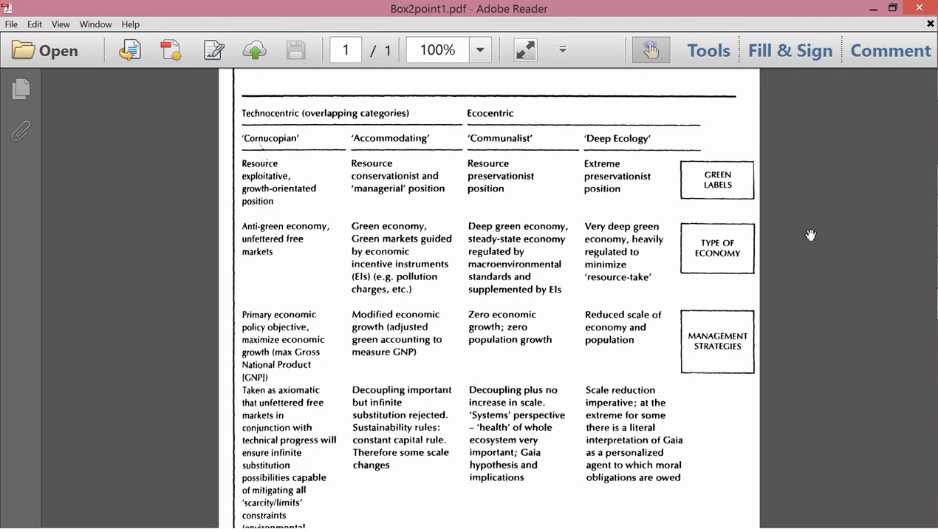
{"action": "mouse_move", "coordinate": [436, 228]}
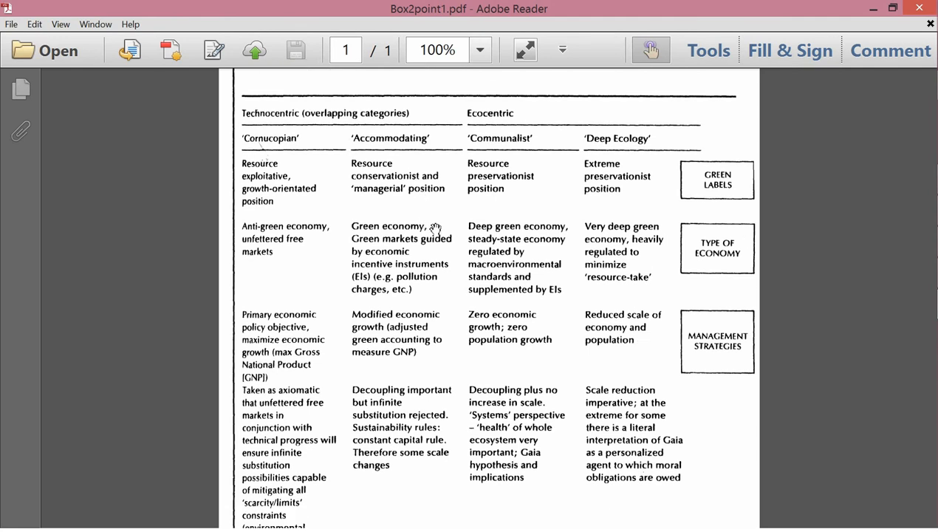
{"action": "mouse_move", "coordinate": [433, 259]}
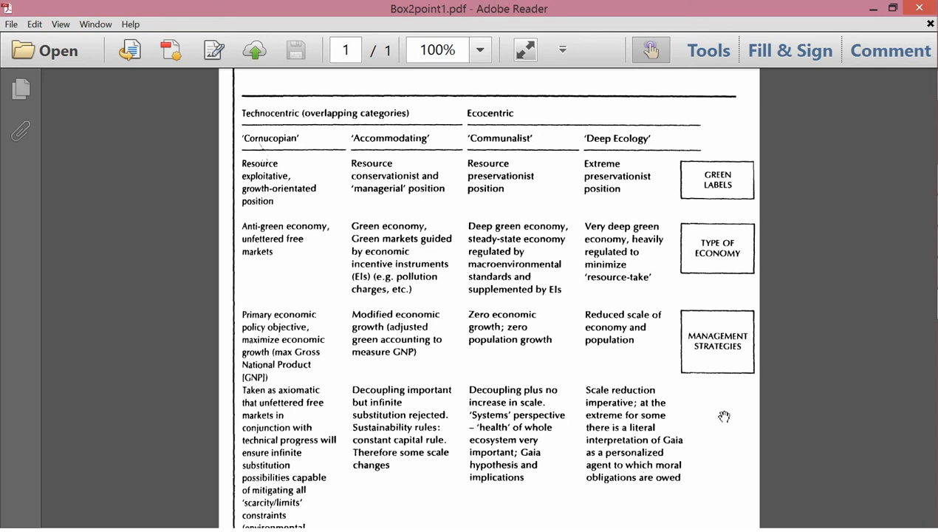
{"action": "mouse_move", "coordinate": [423, 328]}
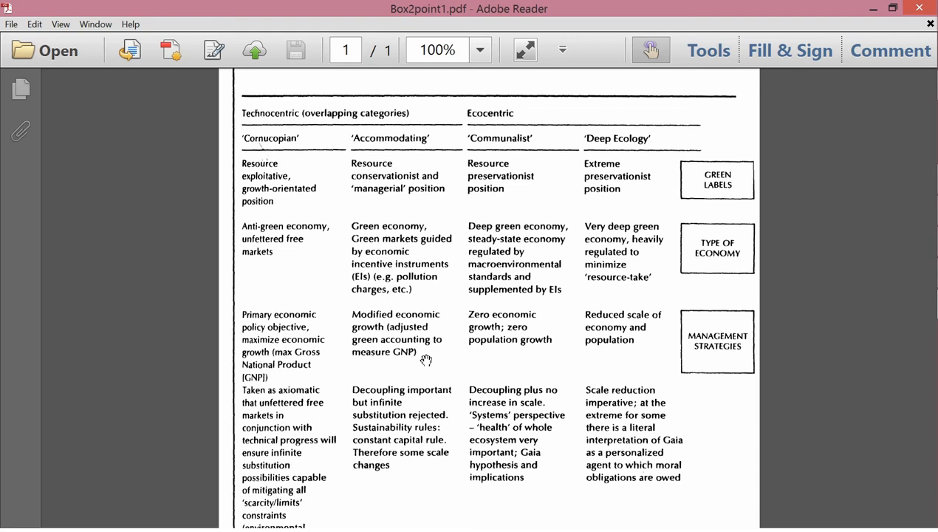
{"action": "scroll", "scroll_direction": "down", "scroll_amount": 3}
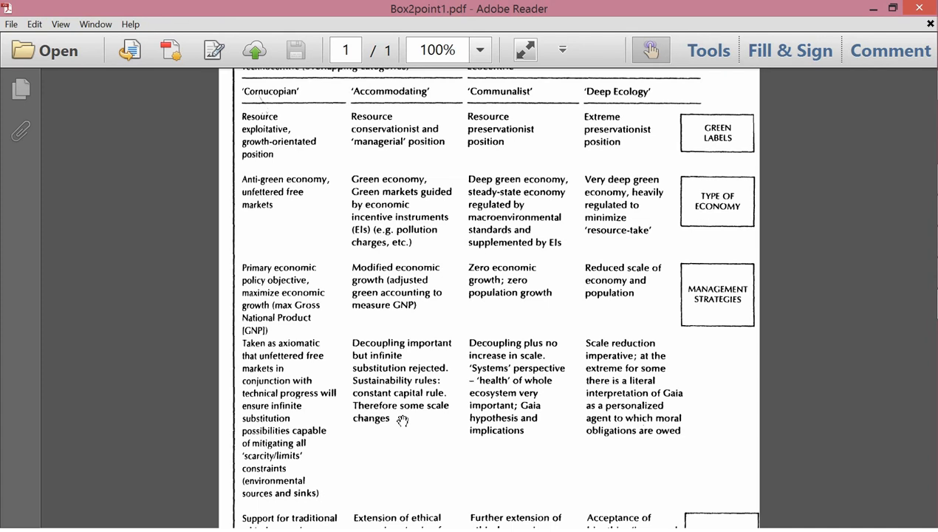
{"action": "scroll", "scroll_direction": "down", "scroll_amount": 3}
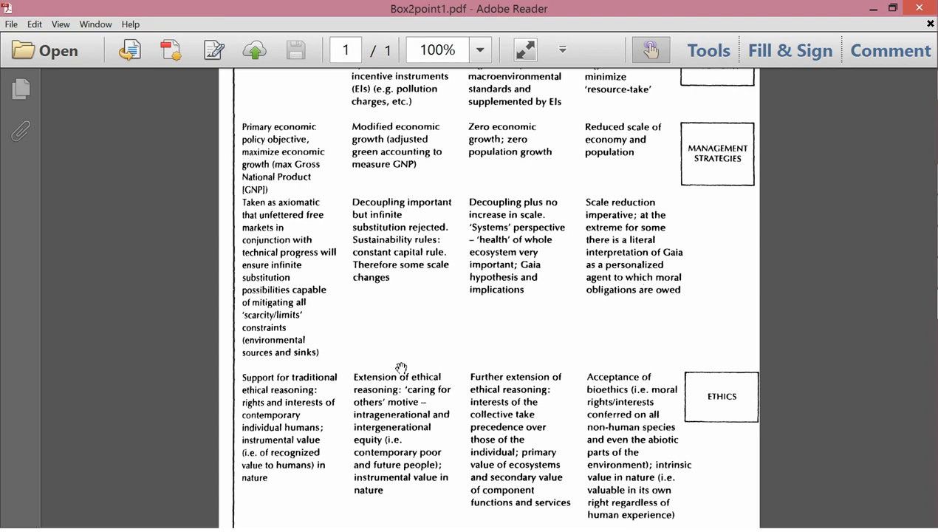
{"action": "mouse_move", "coordinate": [384, 369]}
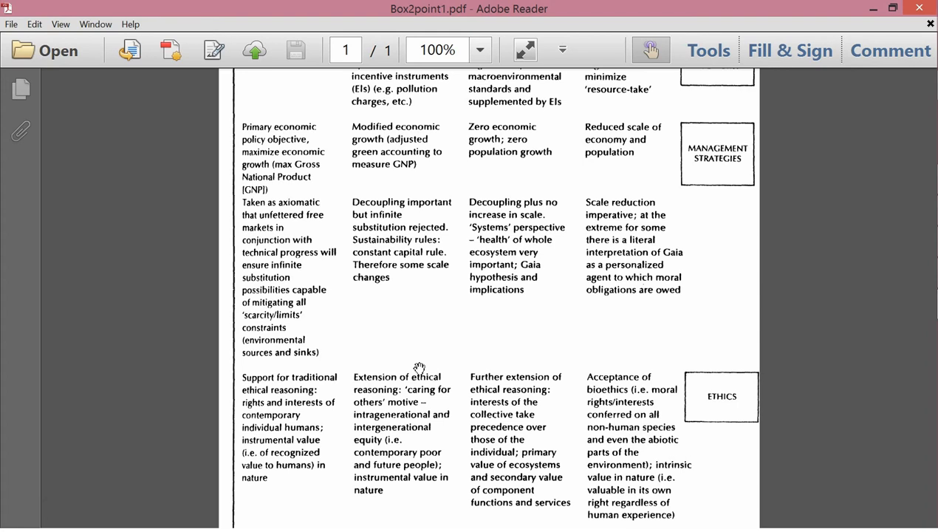
{"action": "scroll", "scroll_direction": "up", "scroll_amount": 3}
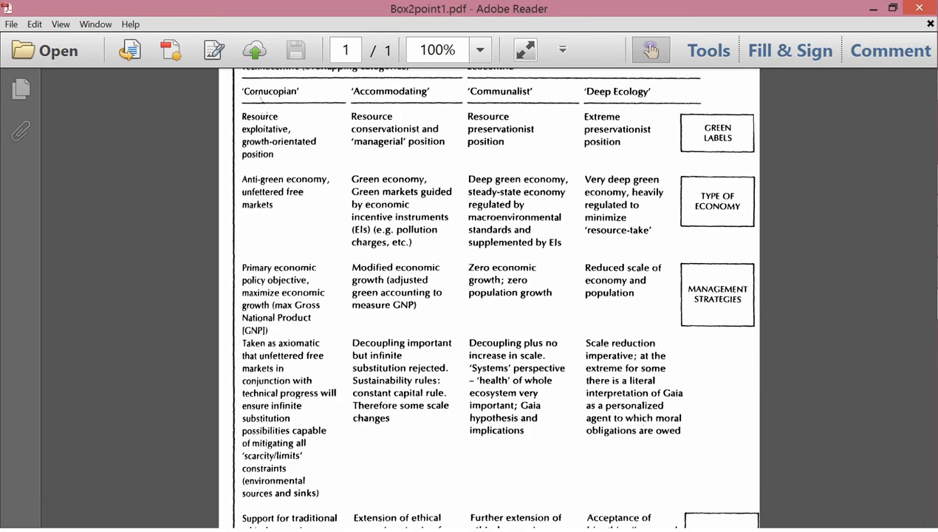
{"action": "scroll", "scroll_direction": "up", "scroll_amount": 3}
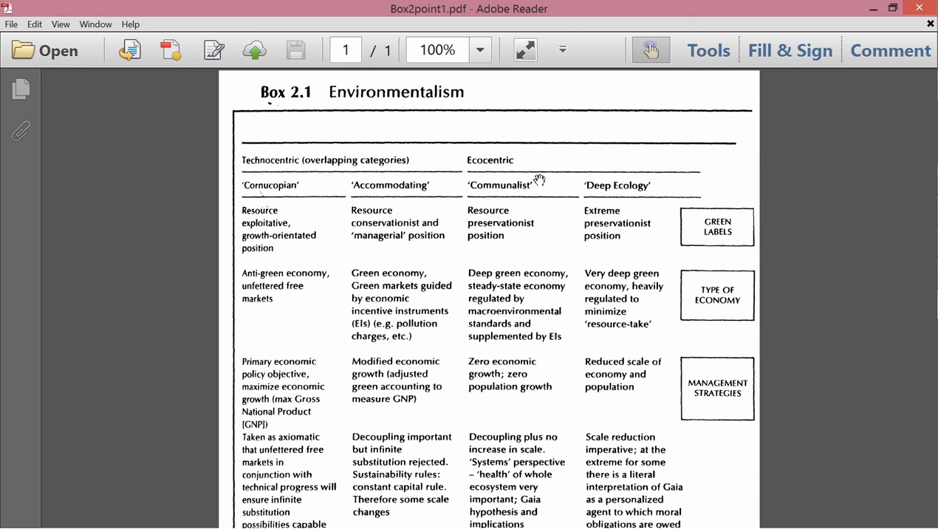
{"action": "mouse_move", "coordinate": [511, 204]}
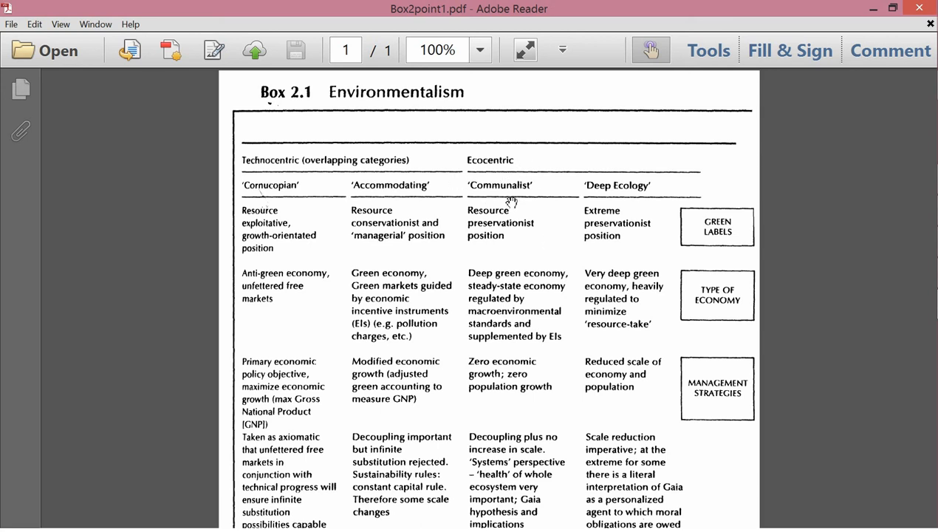
{"action": "mouse_move", "coordinate": [531, 194]}
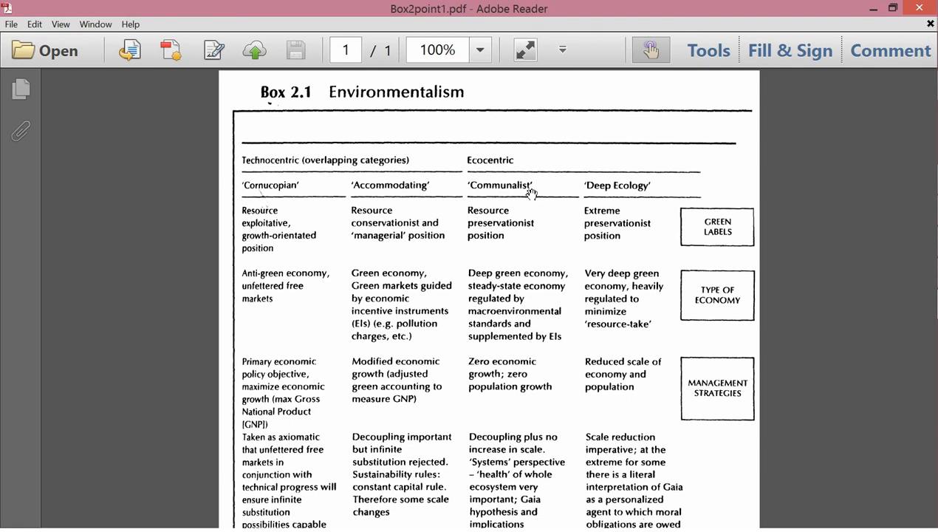
{"action": "scroll", "scroll_direction": "down", "scroll_amount": 3}
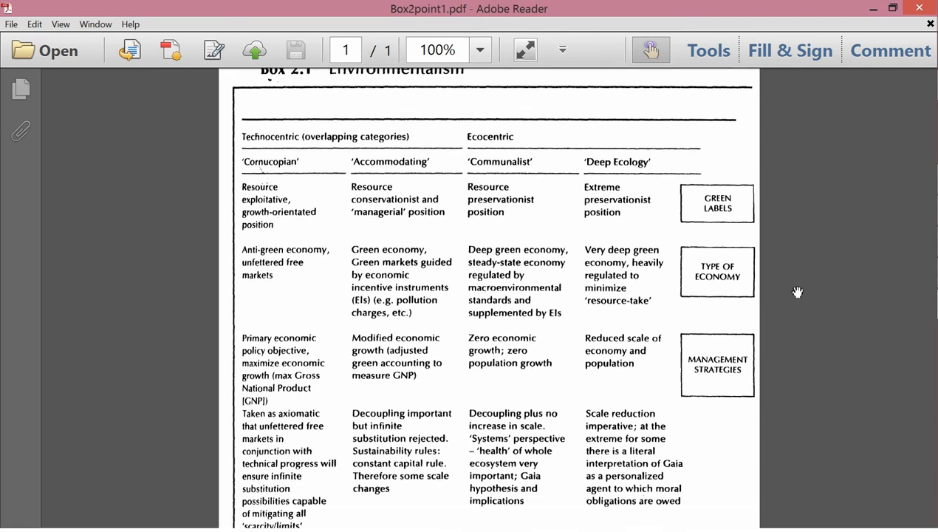
{"action": "mouse_move", "coordinate": [477, 218]}
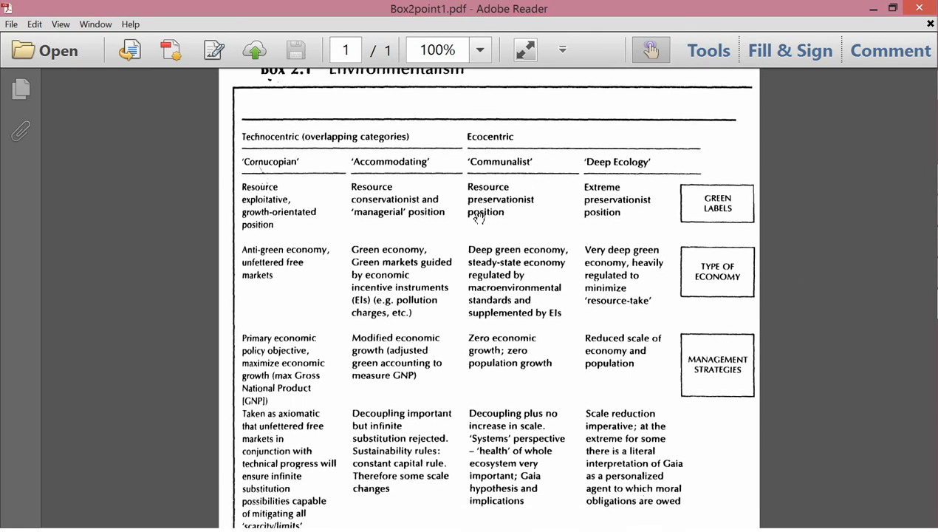
{"action": "mouse_move", "coordinate": [538, 237]}
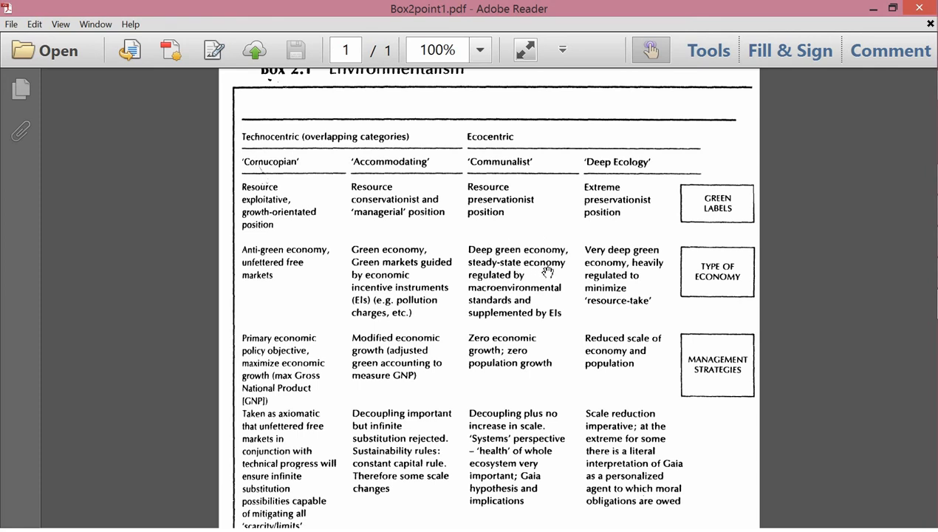
{"action": "mouse_move", "coordinate": [523, 303]}
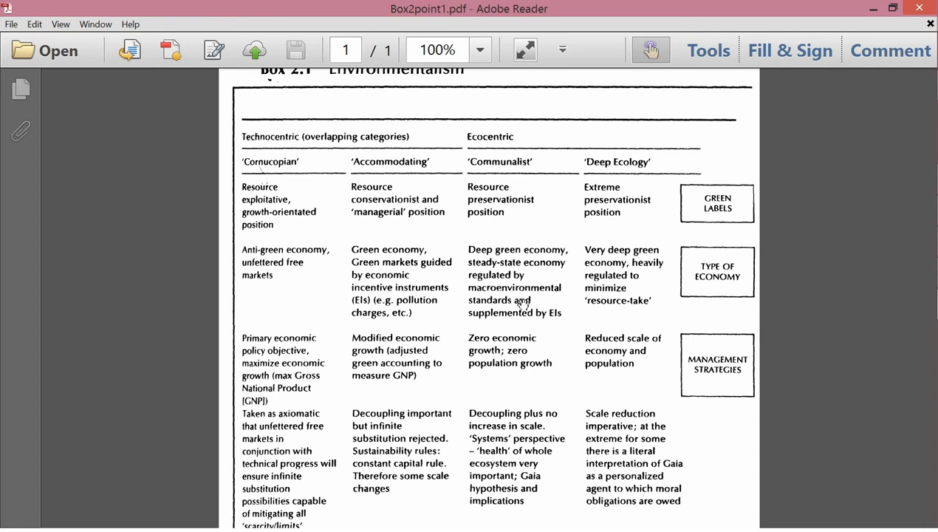
{"action": "mouse_move", "coordinate": [541, 323]}
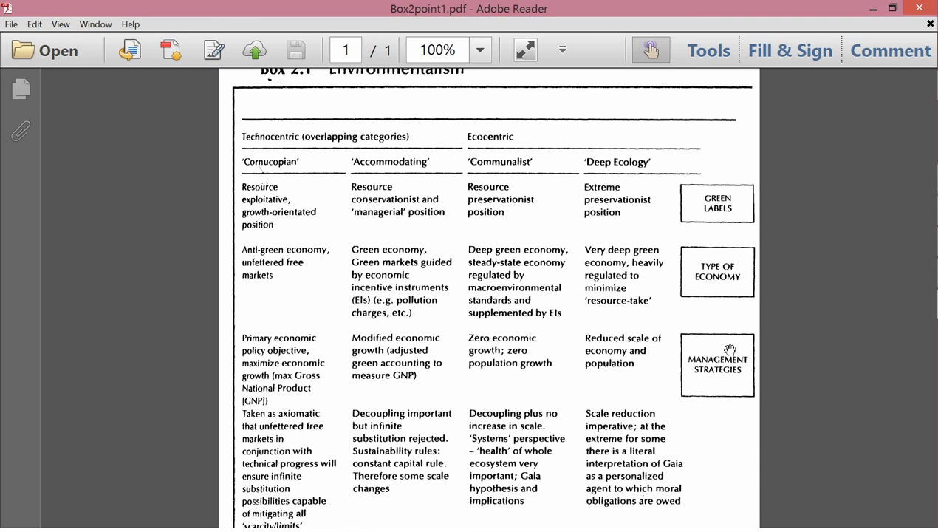
{"action": "mouse_move", "coordinate": [541, 367]}
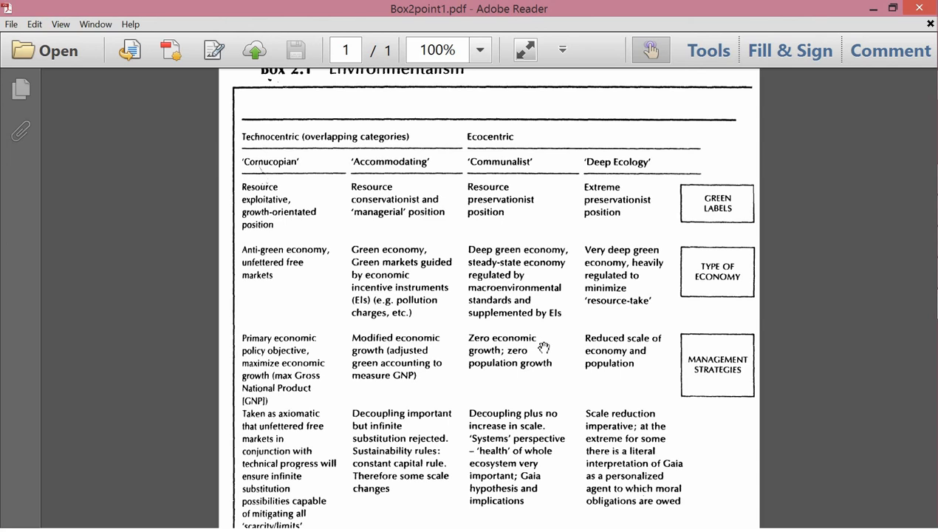
{"action": "scroll", "scroll_direction": "down", "scroll_amount": 3}
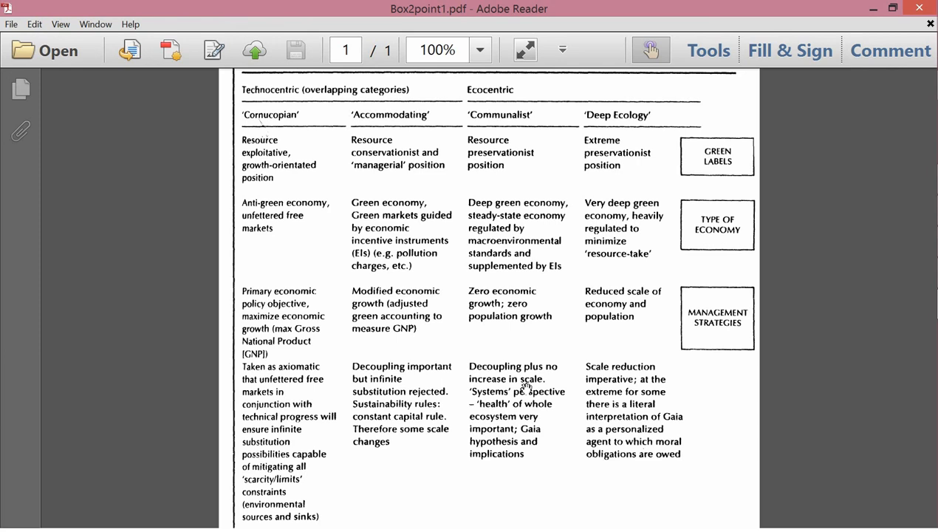
{"action": "scroll", "scroll_direction": "down", "scroll_amount": 3}
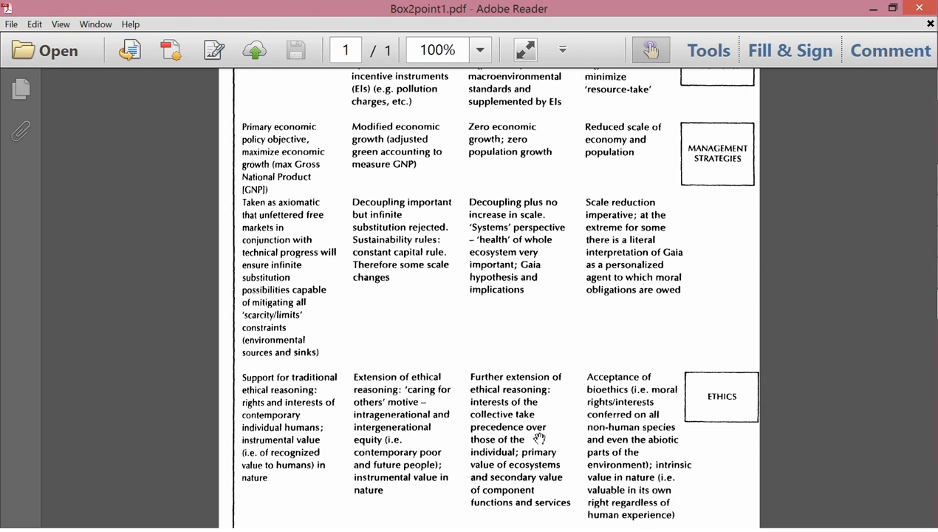
{"action": "scroll", "scroll_direction": "down", "scroll_amount": 3}
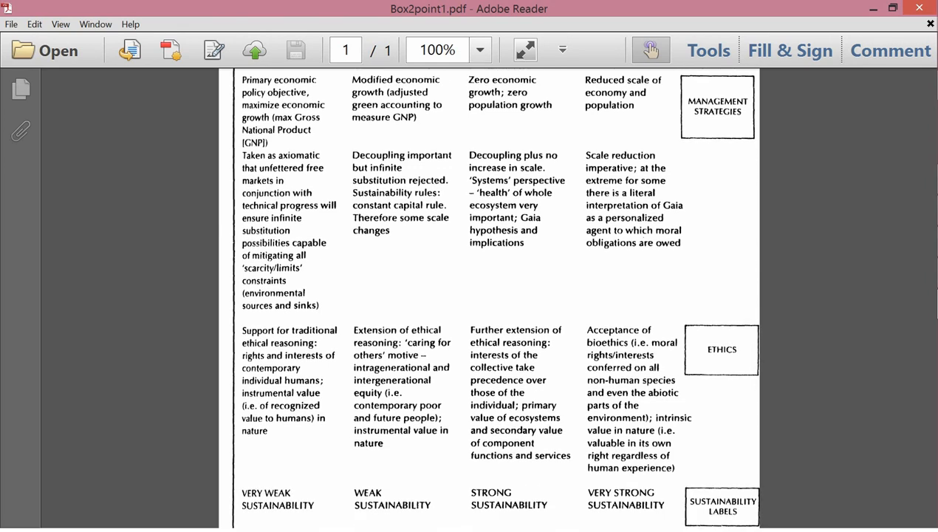
{"action": "scroll", "scroll_direction": "down", "scroll_amount": 3}
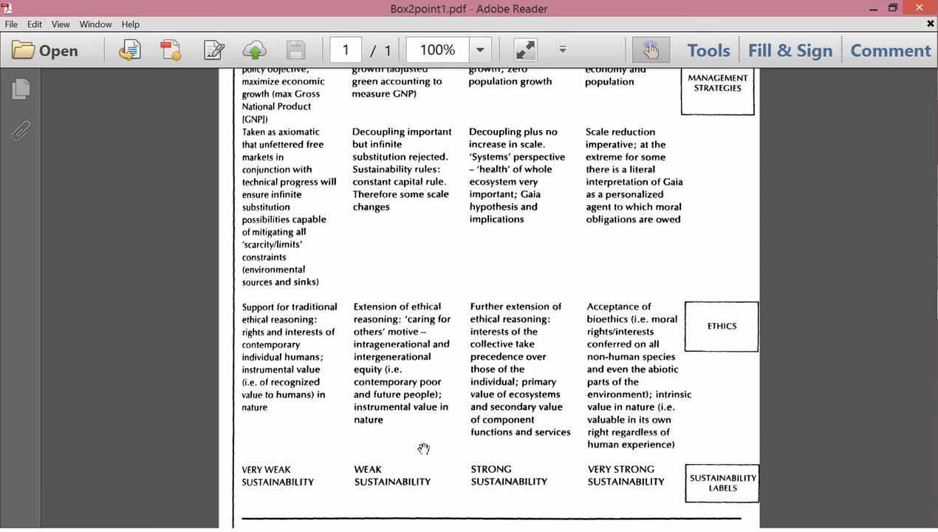
{"action": "scroll", "scroll_direction": "up", "scroll_amount": 3}
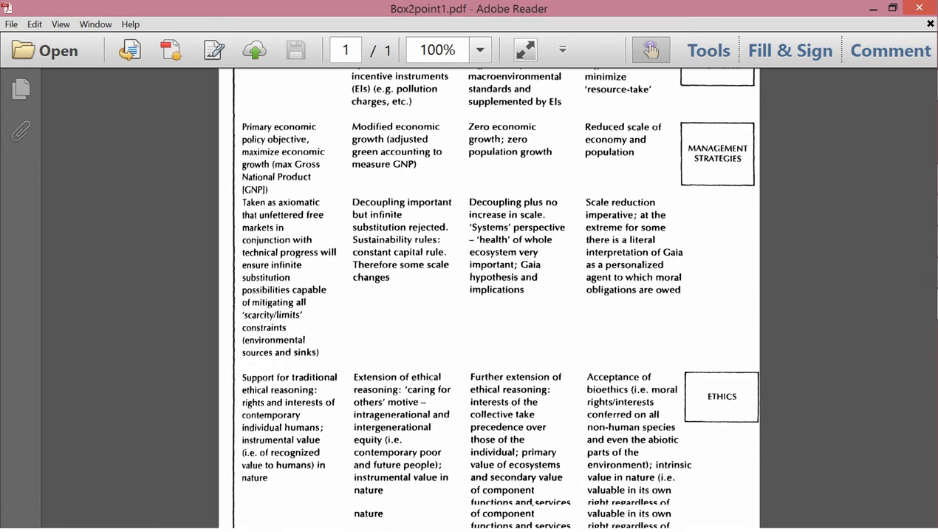
{"action": "scroll", "scroll_direction": "up", "scroll_amount": 3}
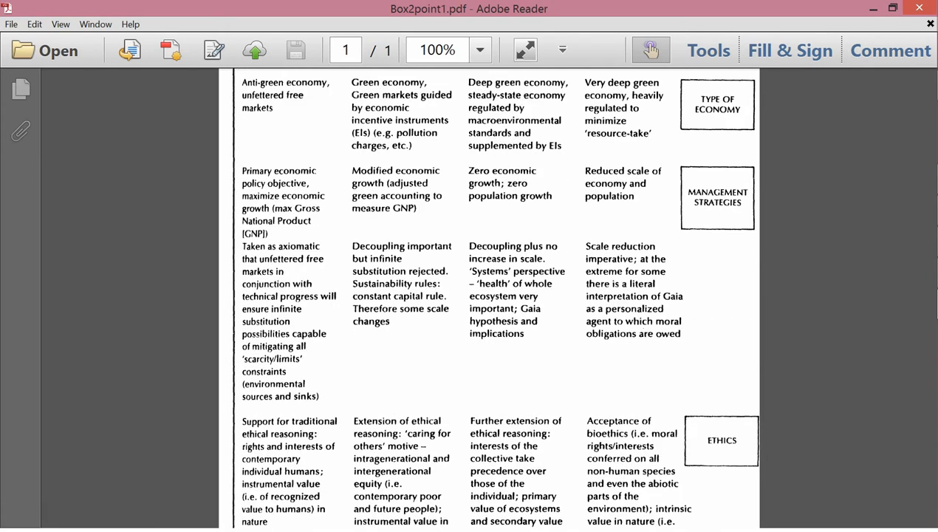
{"action": "scroll", "scroll_direction": "down", "scroll_amount": 3}
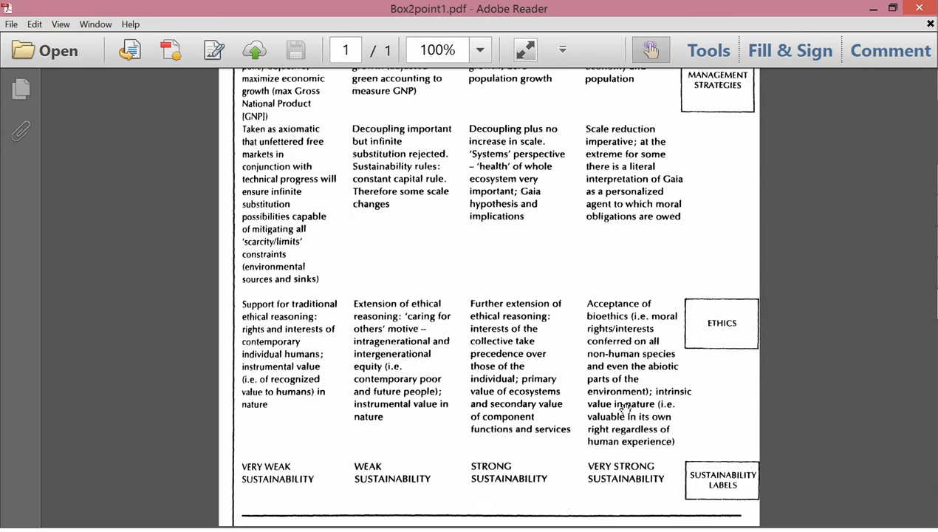
{"action": "scroll", "scroll_direction": "up", "scroll_amount": 3}
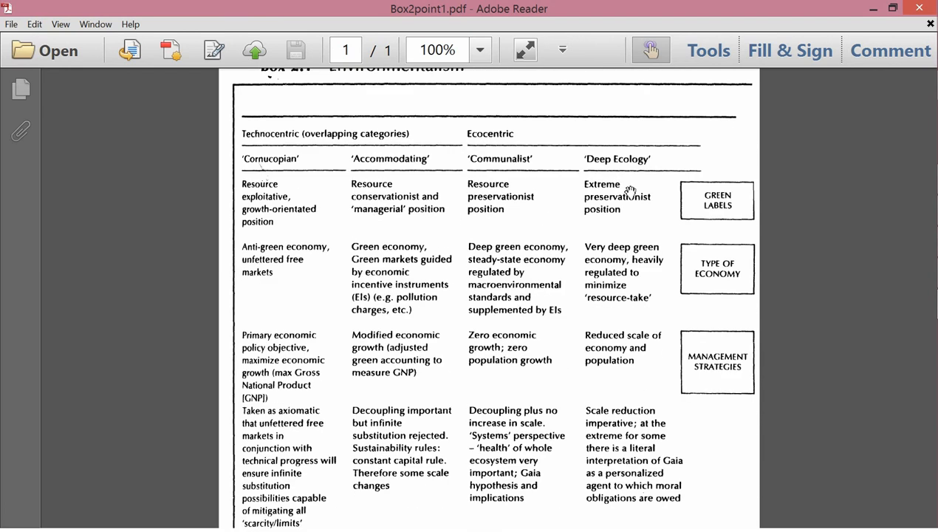
{"action": "mouse_move", "coordinate": [636, 164]}
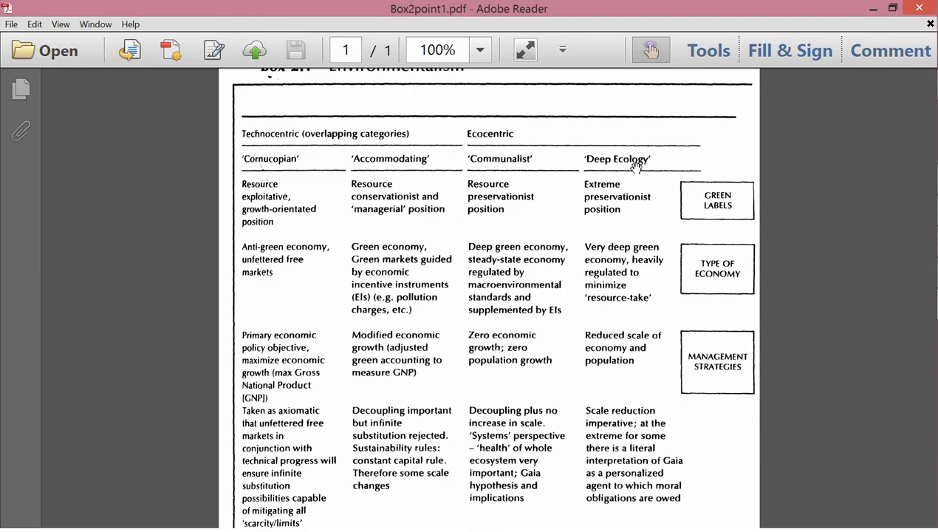
{"action": "mouse_move", "coordinate": [634, 186]}
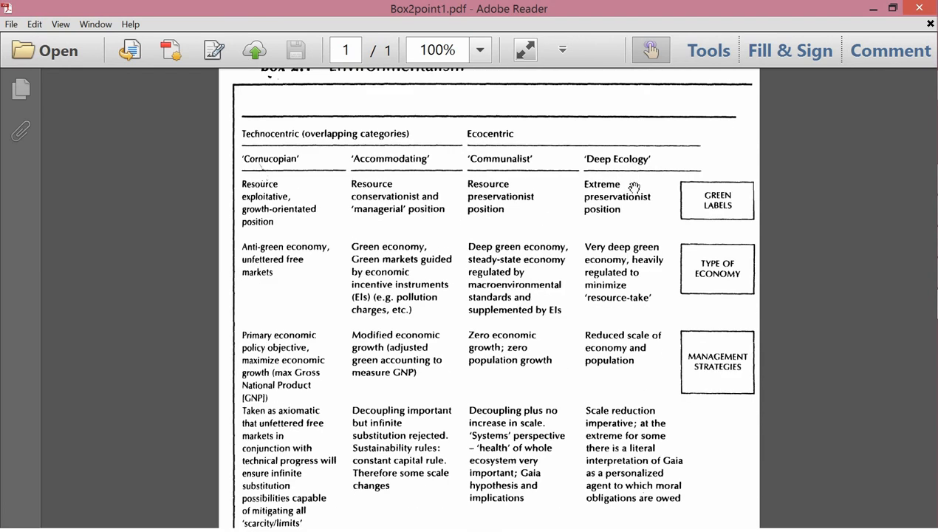
{"action": "mouse_move", "coordinate": [591, 246]}
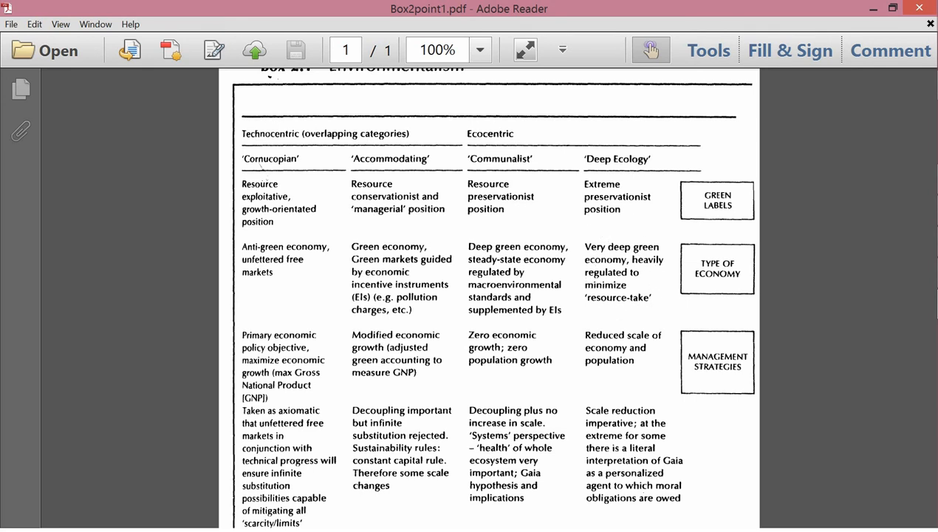
{"action": "scroll", "scroll_direction": "down", "scroll_amount": 3}
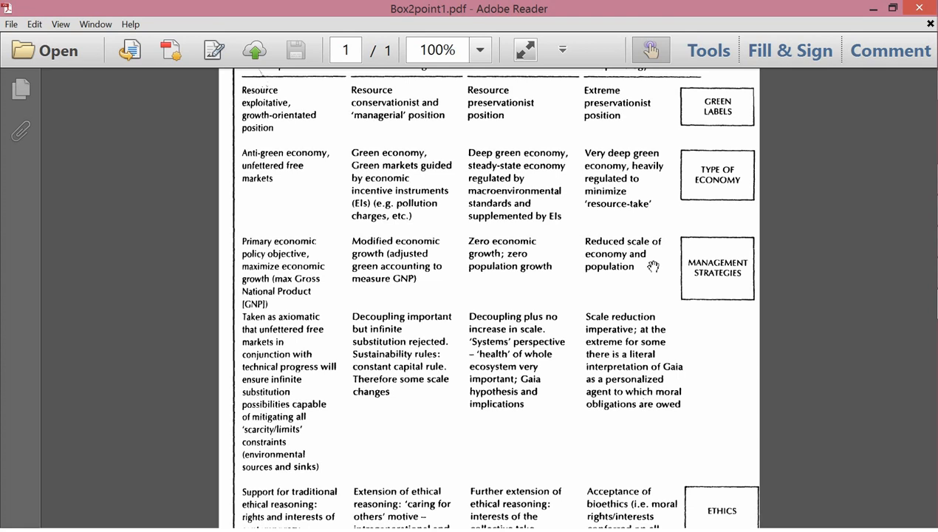
{"action": "mouse_move", "coordinate": [532, 268]}
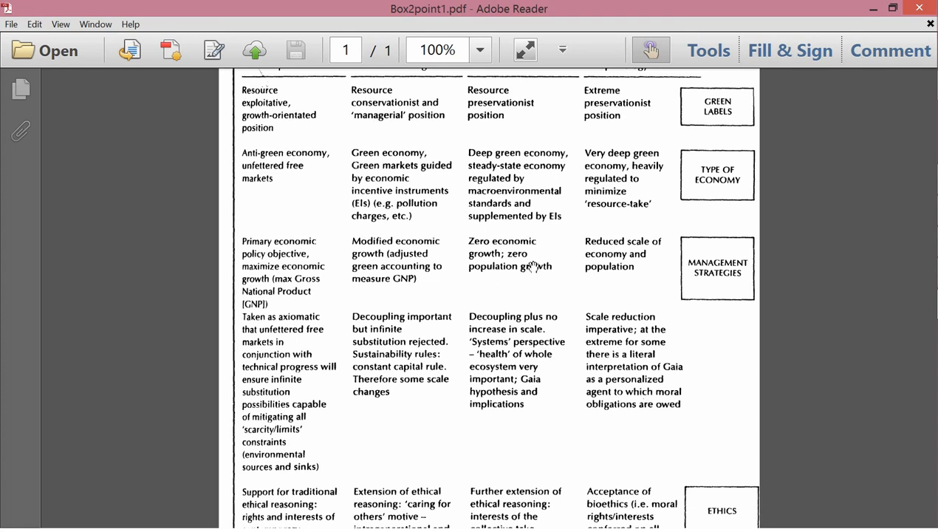
{"action": "mouse_move", "coordinate": [632, 283]}
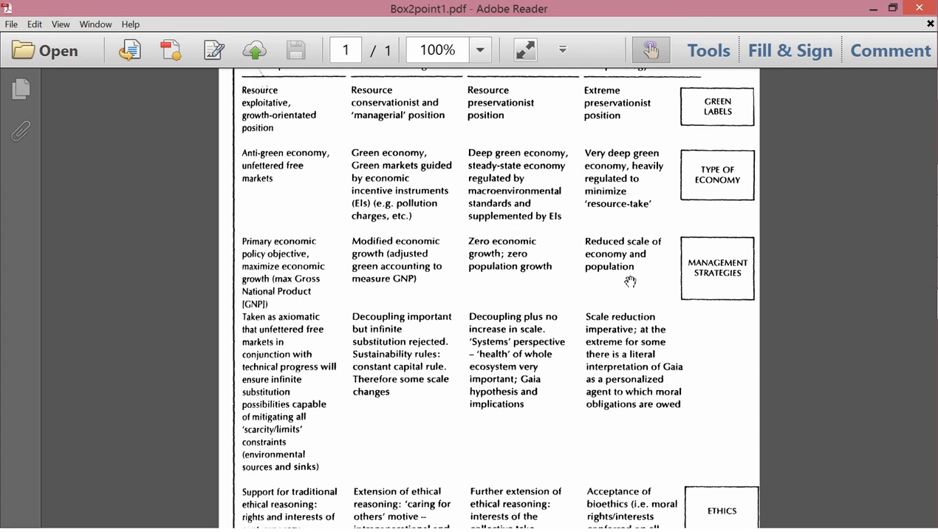
{"action": "scroll", "scroll_direction": "down", "scroll_amount": 3}
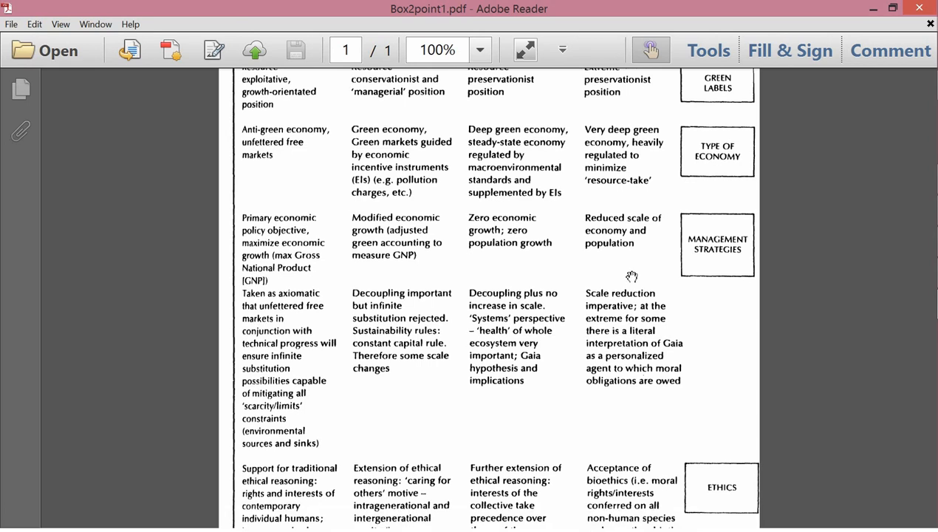
{"action": "mouse_move", "coordinate": [644, 316]}
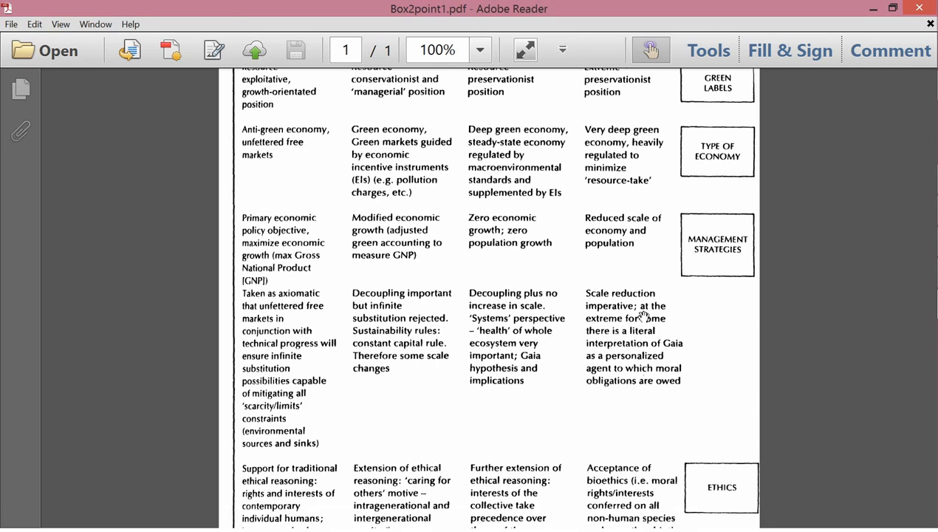
{"action": "mouse_move", "coordinate": [672, 301]}
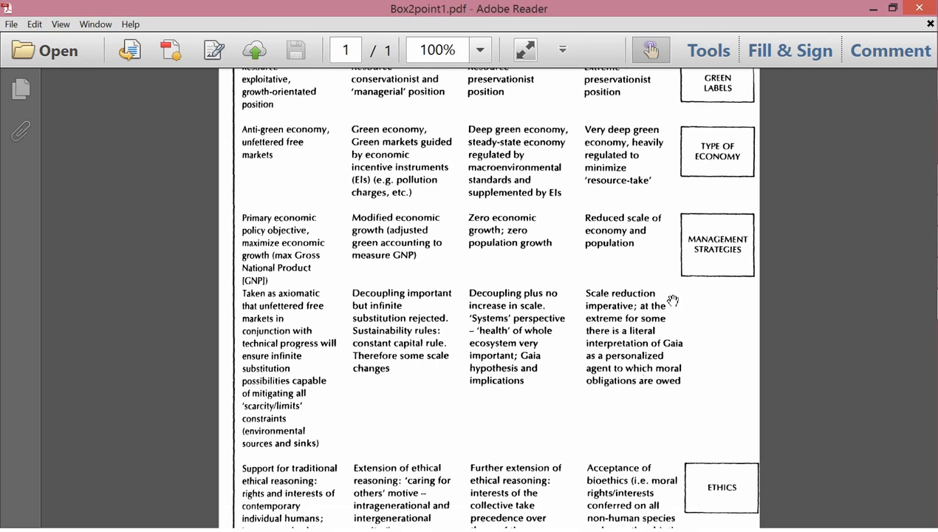
{"action": "mouse_move", "coordinate": [672, 321]}
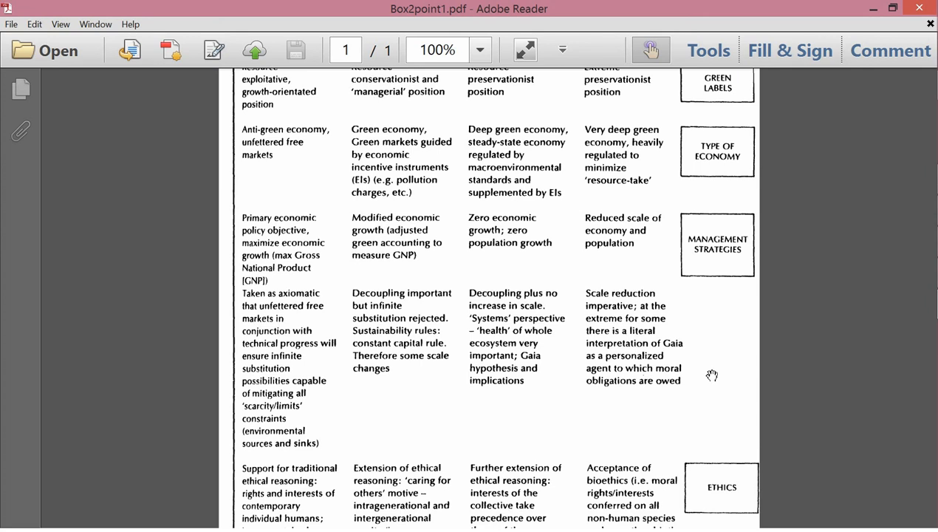
{"action": "mouse_move", "coordinate": [695, 366]}
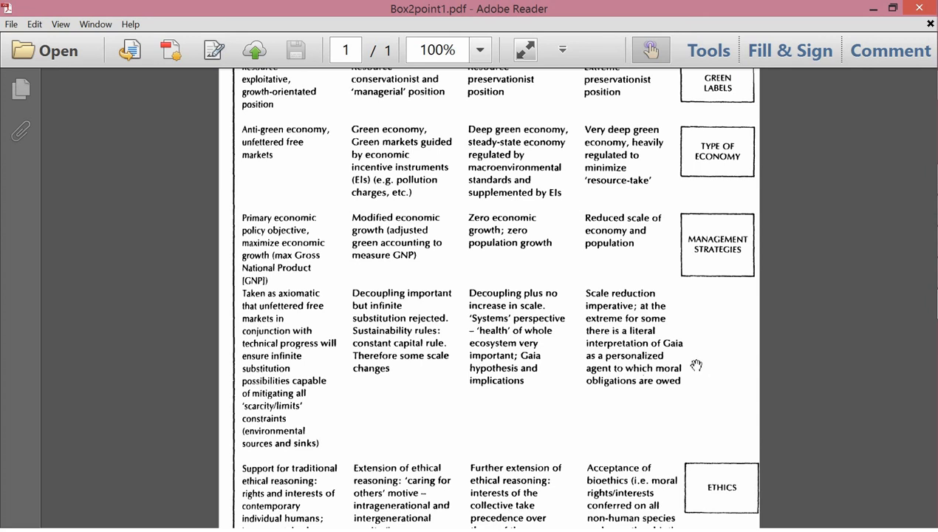
{"action": "mouse_move", "coordinate": [689, 375]}
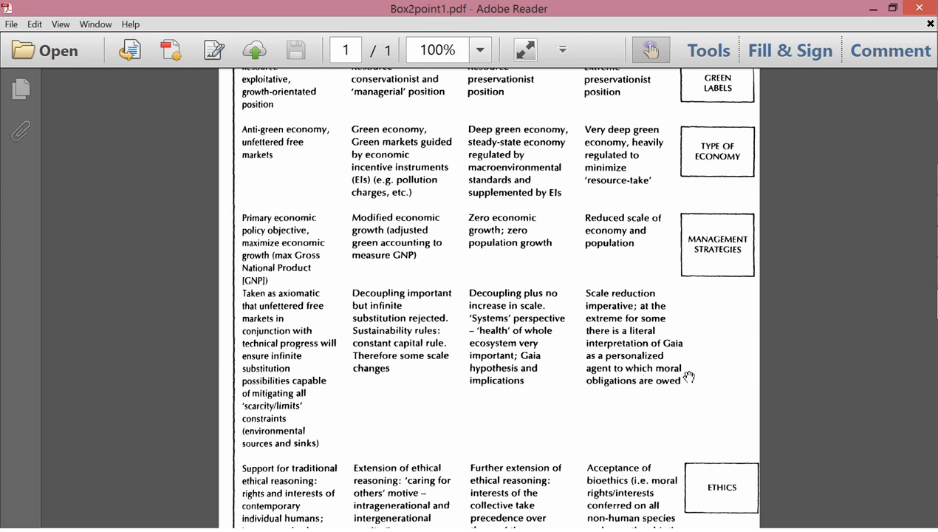
{"action": "scroll", "scroll_direction": "down", "scroll_amount": 3}
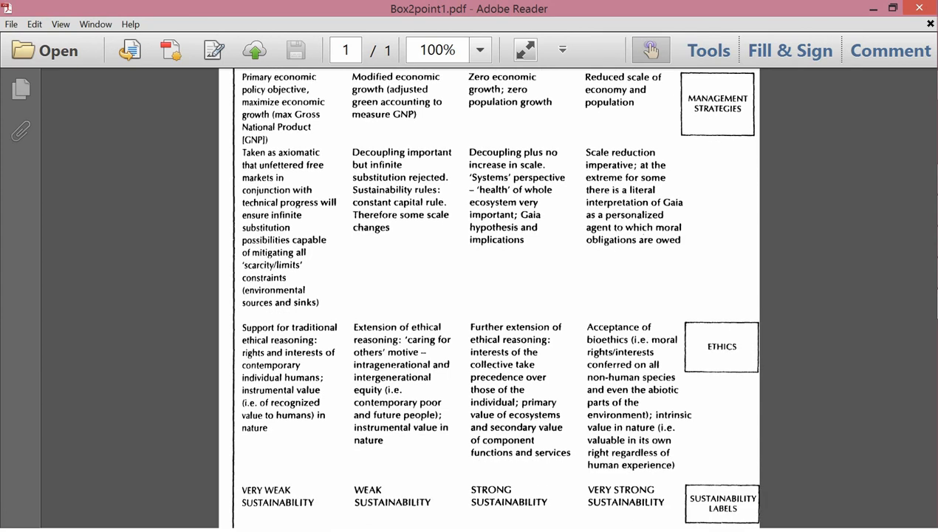
{"action": "mouse_move", "coordinate": [632, 342]}
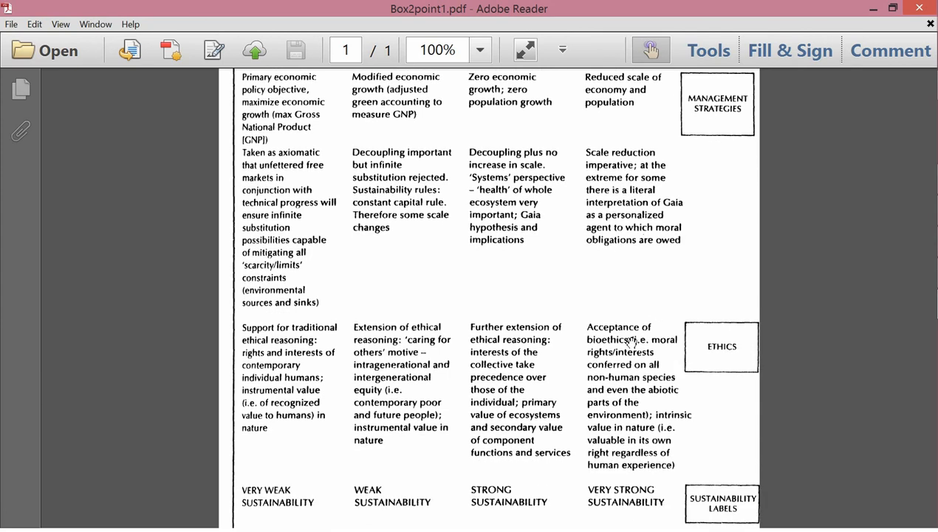
{"action": "mouse_move", "coordinate": [631, 314]}
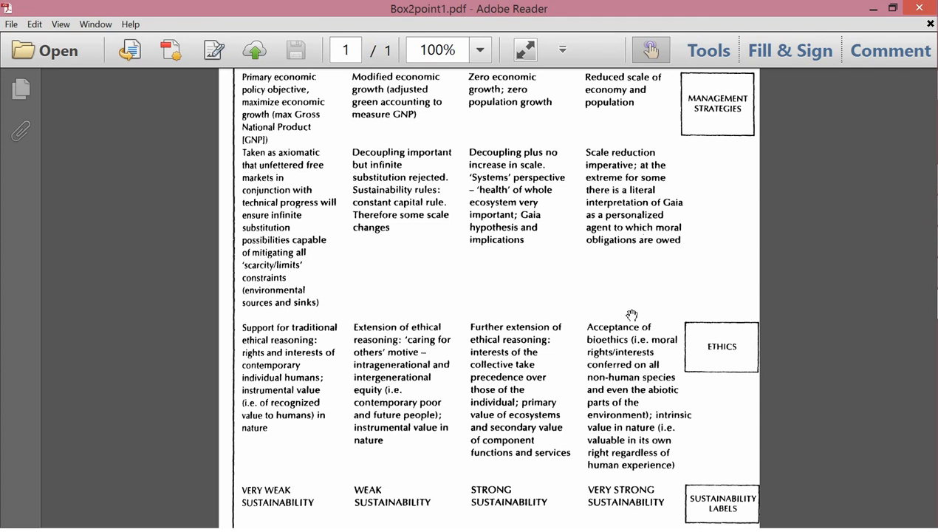
{"action": "mouse_move", "coordinate": [661, 416]}
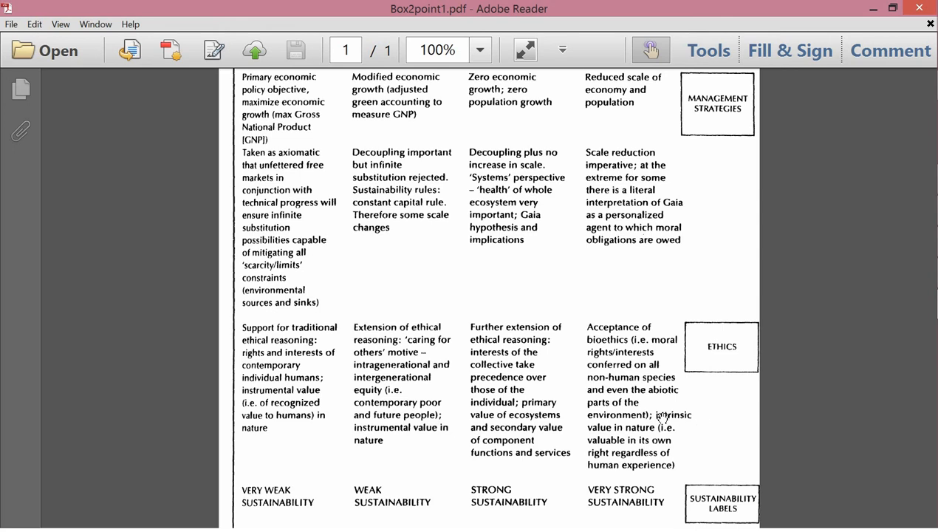
{"action": "mouse_move", "coordinate": [688, 446]}
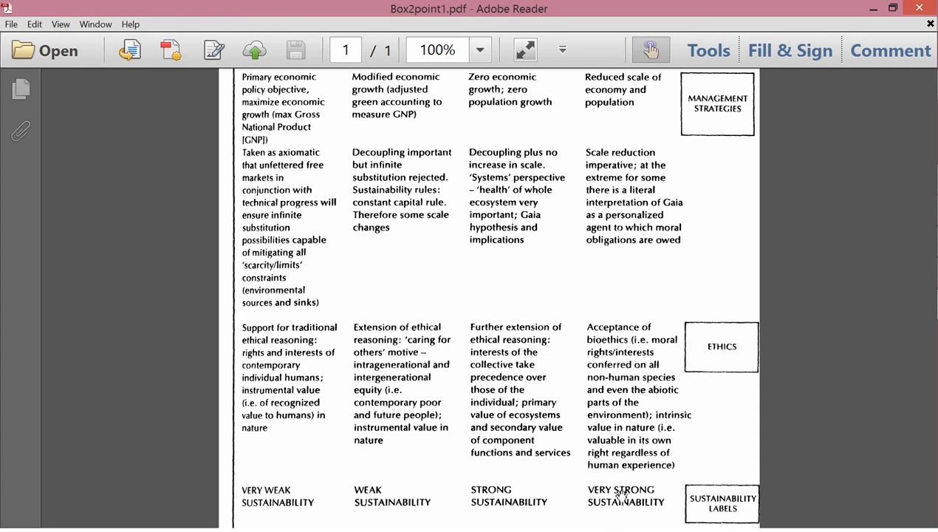
{"action": "scroll", "scroll_direction": "up", "scroll_amount": 3}
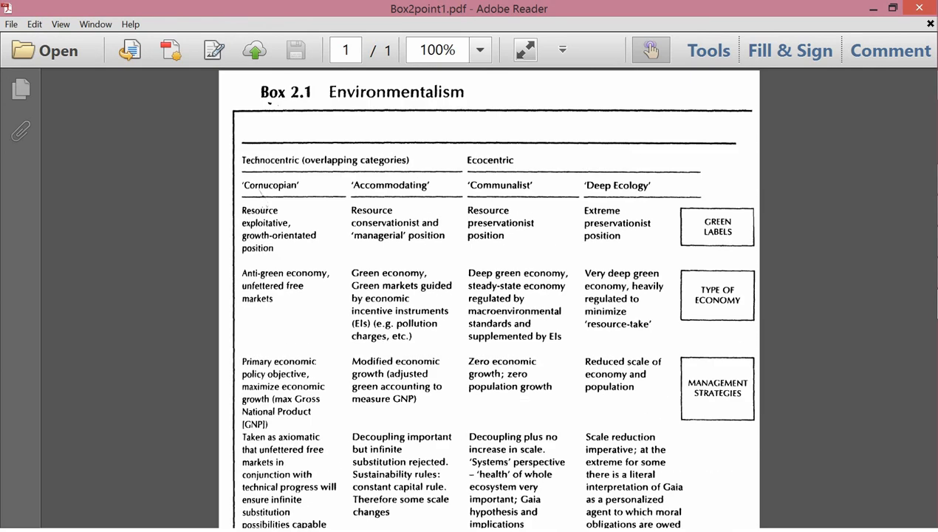